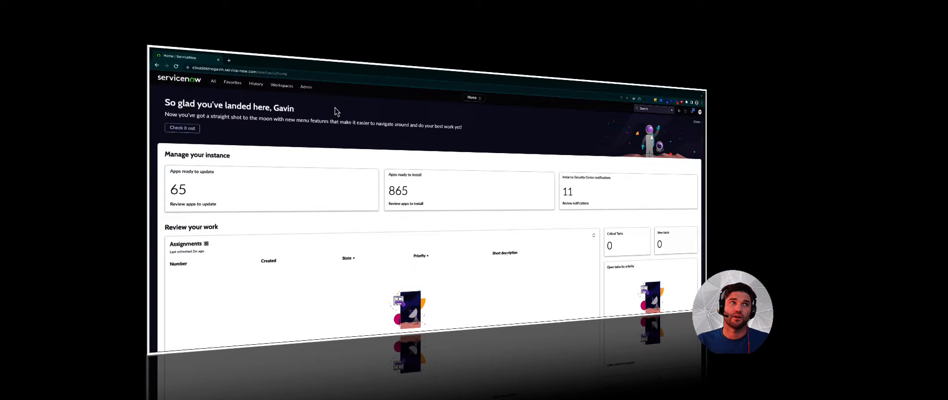
- Open Cloud Admin Portal from Favorites and go to Manage > Config Management
left_click(105, 39)
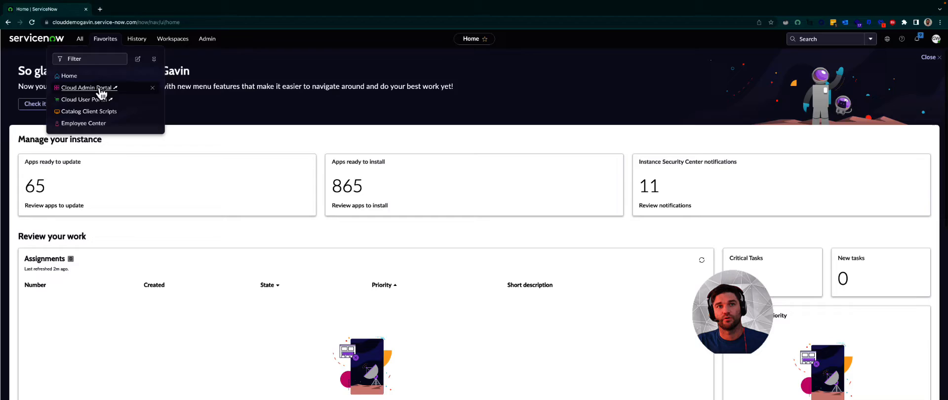
left_click(87, 88)
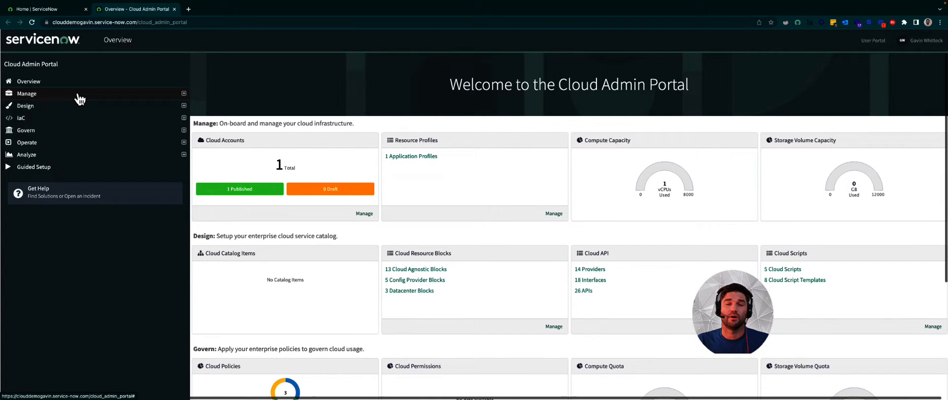
left_click(26, 92)
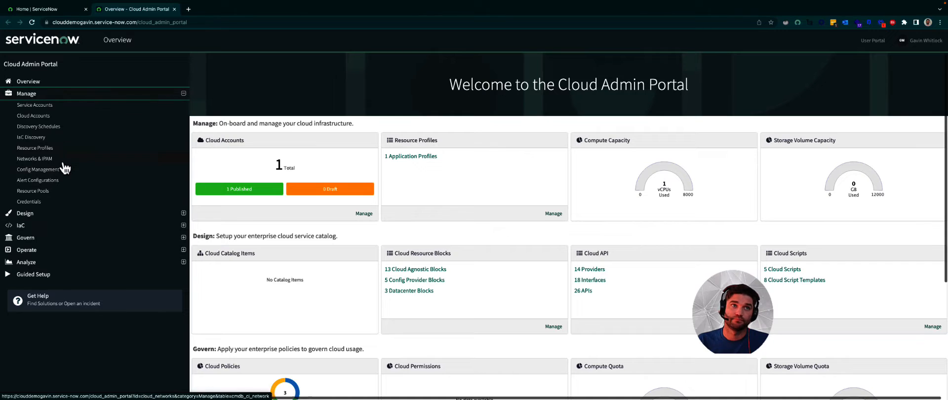
left_click(38, 169)
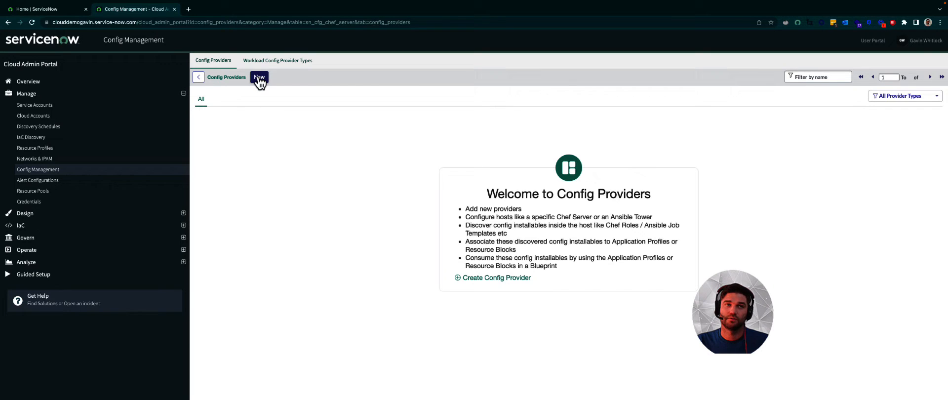
- Start a new config provider named Terraform with provider type Terraform Environment
left_click(259, 77)
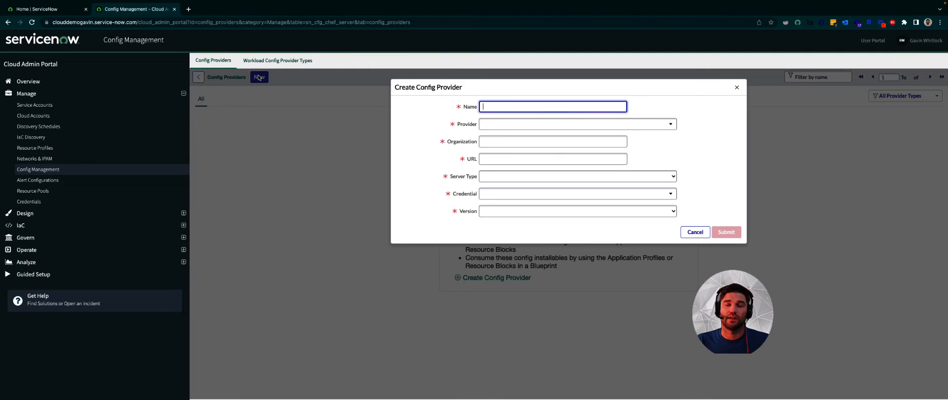
type("T")
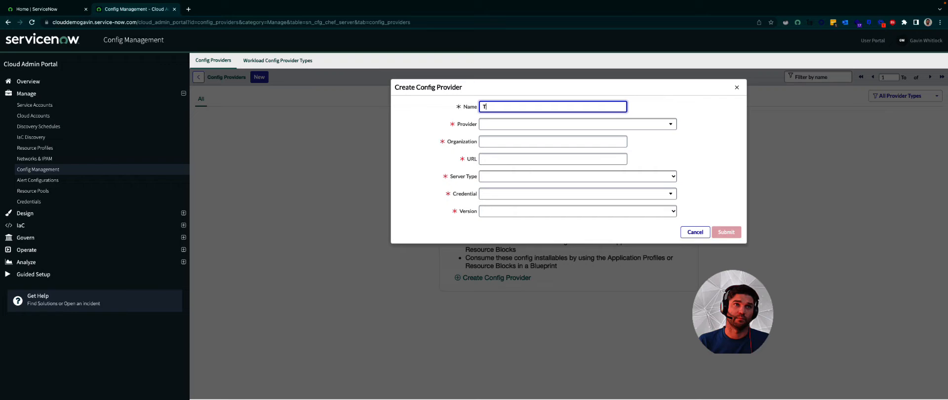
type("erraform Config Provider")
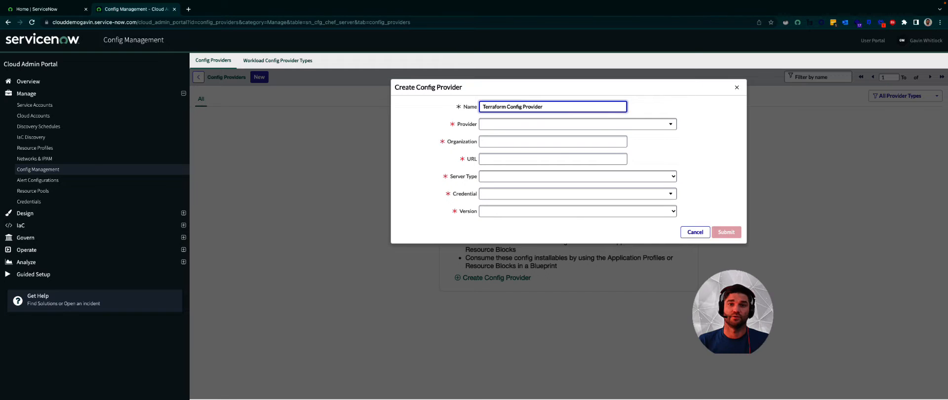
left_click(577, 124)
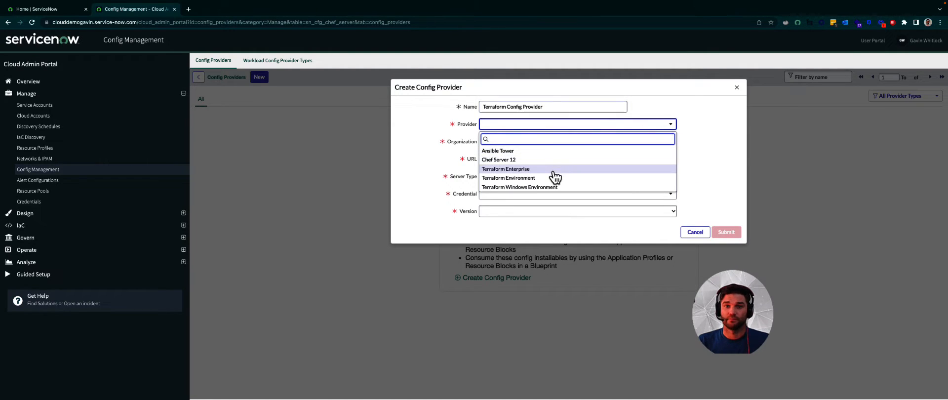
mouse_move(550, 177)
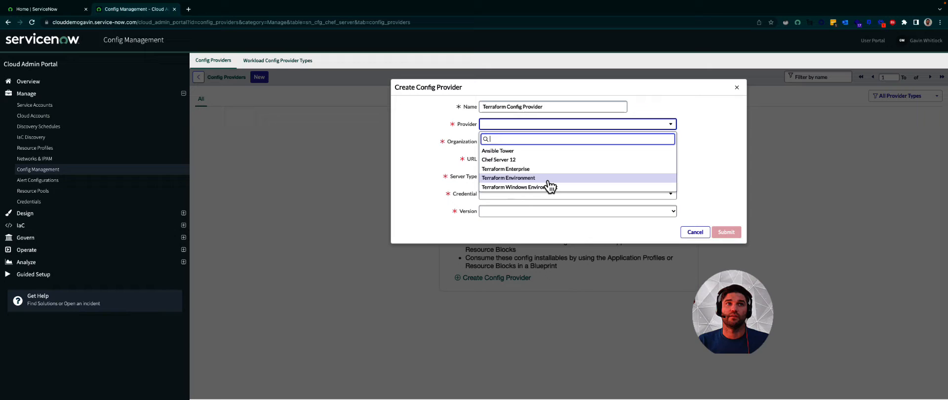
left_click(508, 178)
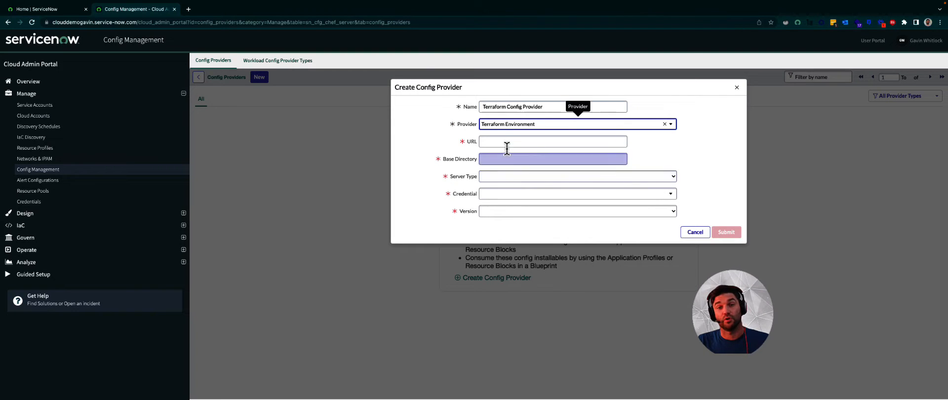
- Set URL ec2-44-193-18-161.compute-1.amazonaws.com, base directory, Linux, Terraform Config Provider credential, version 1.2.0
left_click(553, 141)
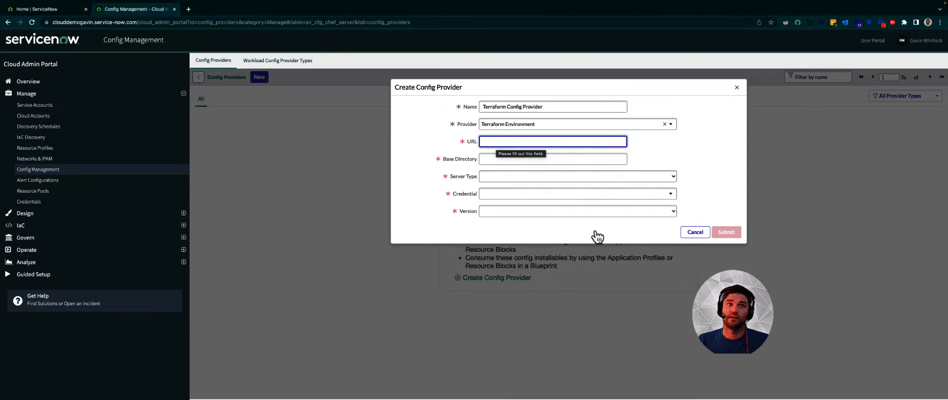
type("ec2-44-193-18-161.compute-1.amazonaws.com")
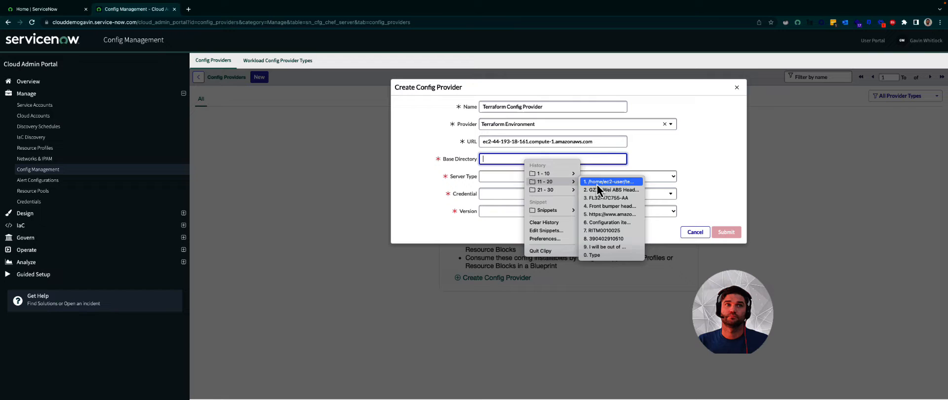
left_click(610, 181)
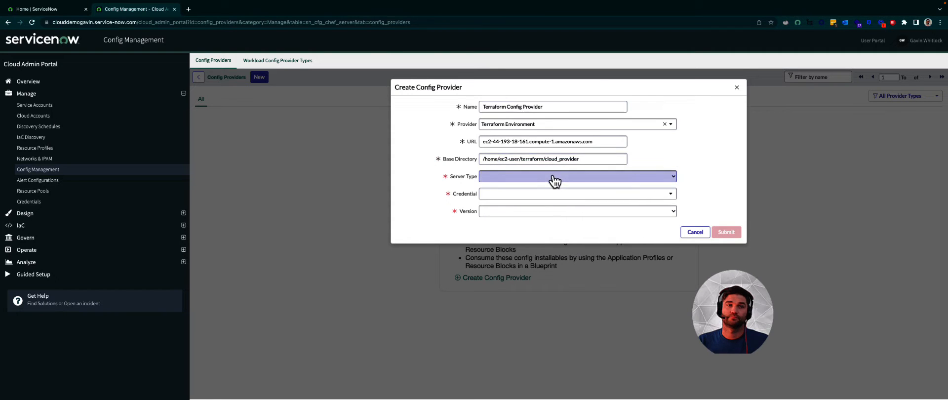
left_click(577, 175)
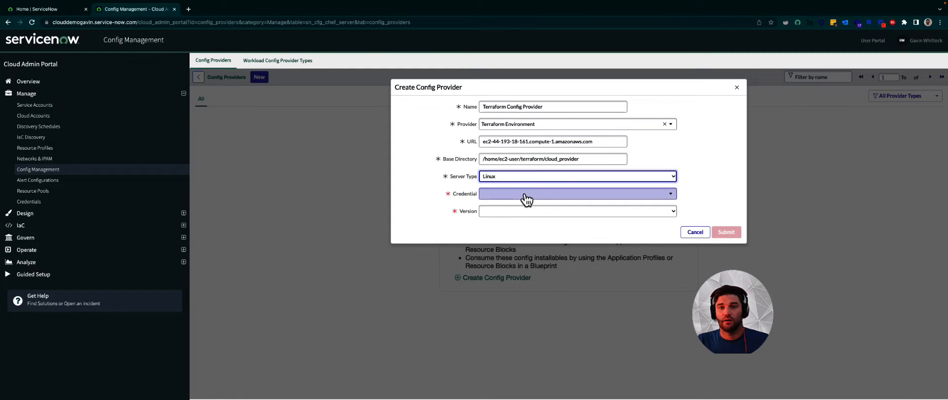
left_click(576, 194)
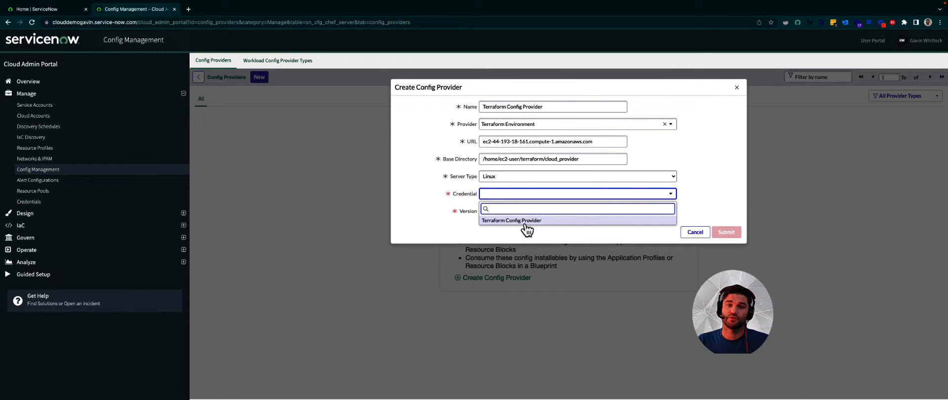
left_click(511, 219)
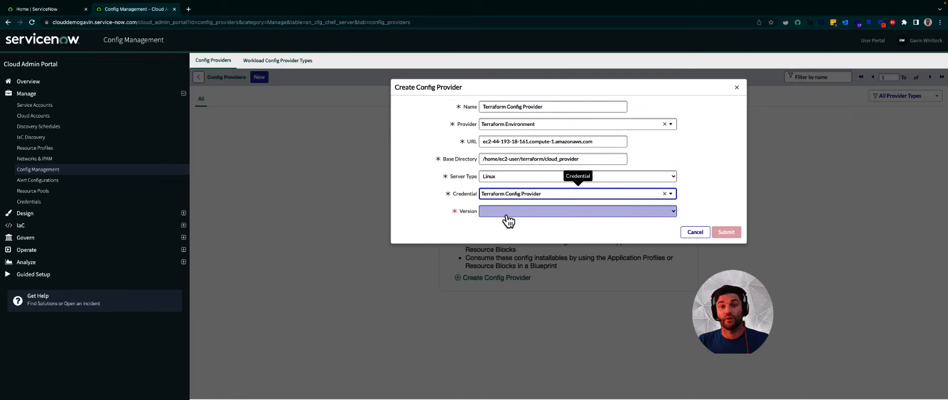
left_click(574, 210)
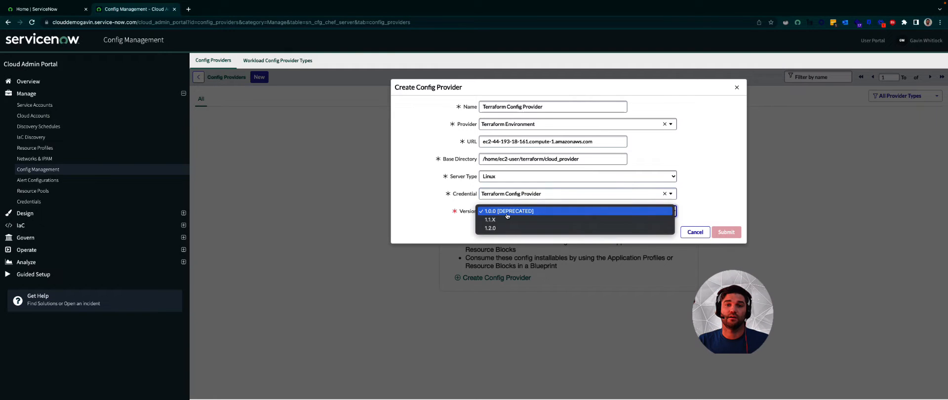
left_click(489, 227)
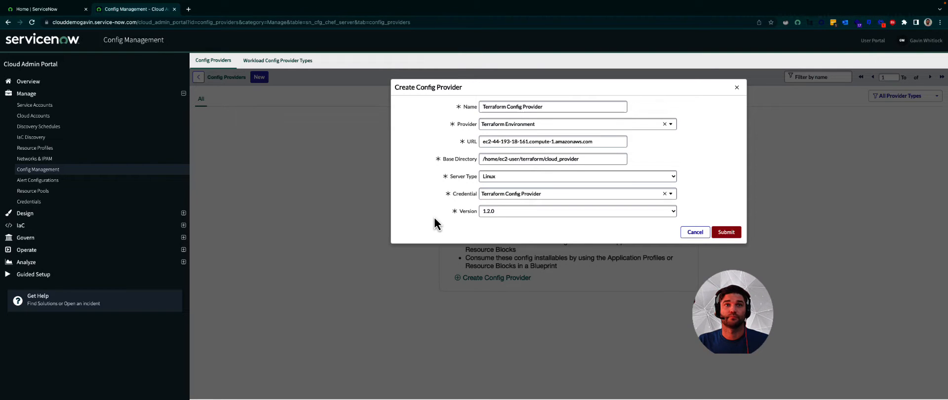
- Submit the Terraform Config Provider and discover its config installables, finding templates
left_click(725, 232)
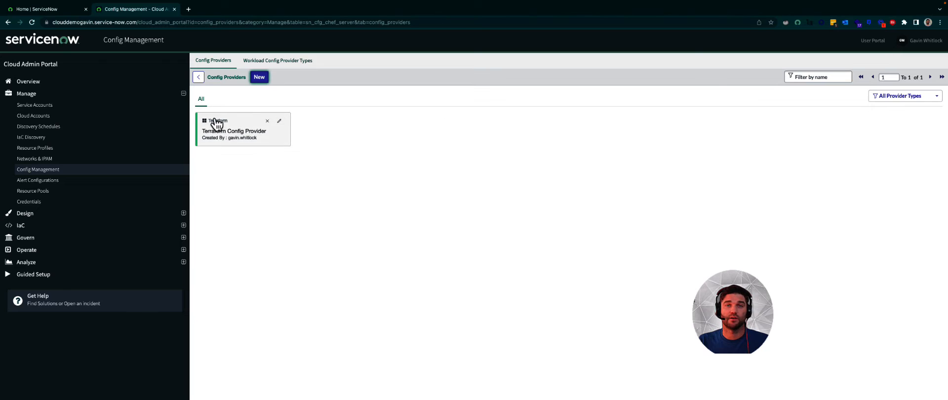
left_click(234, 129)
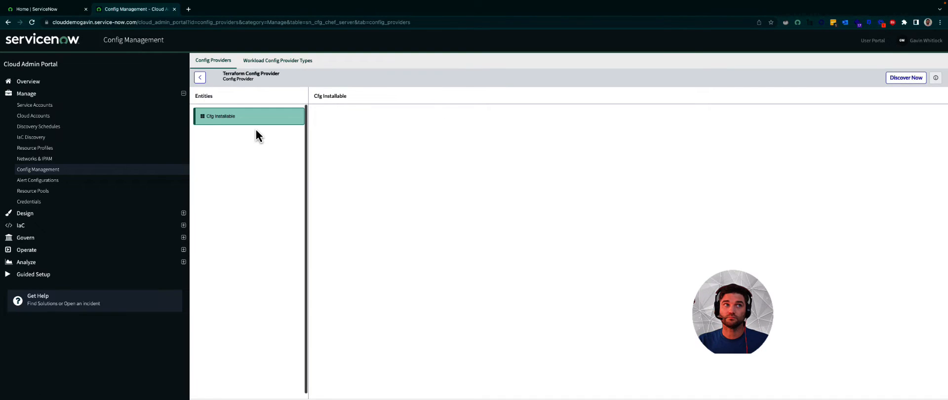
left_click(220, 117)
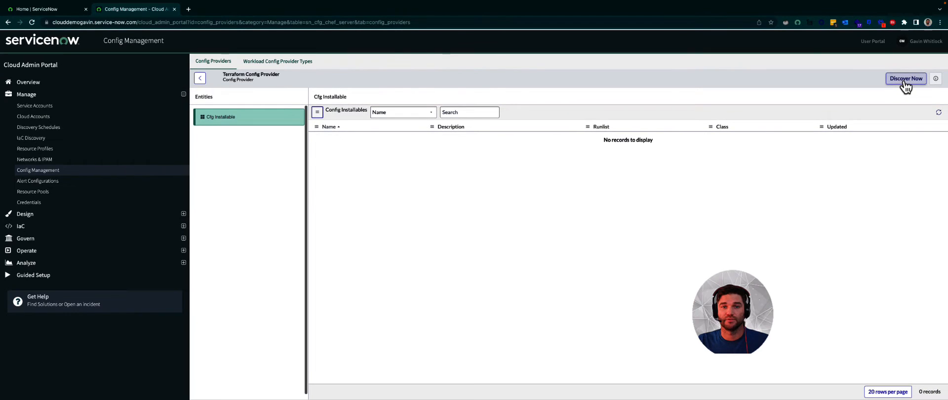
left_click(905, 79)
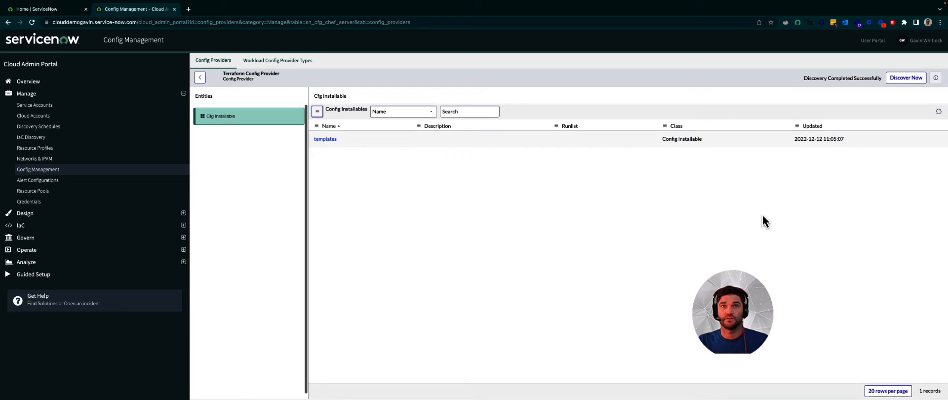
mouse_move(414, 131)
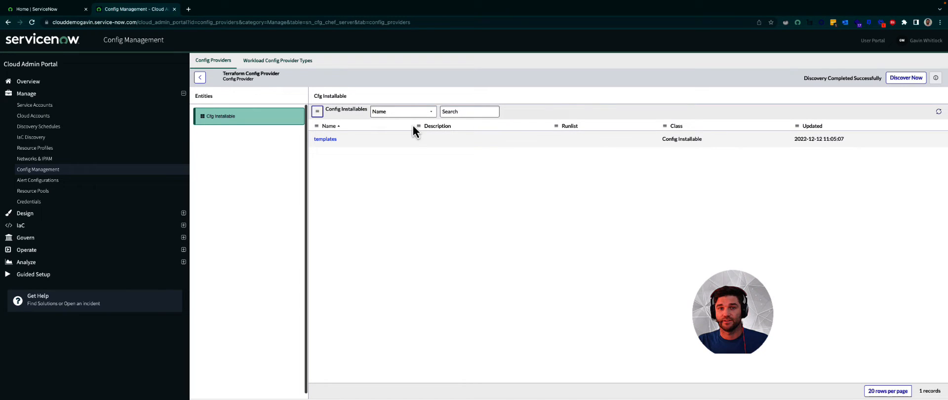
- Open the templates installable and scroll through its main.tf configuration template
left_click(325, 140)
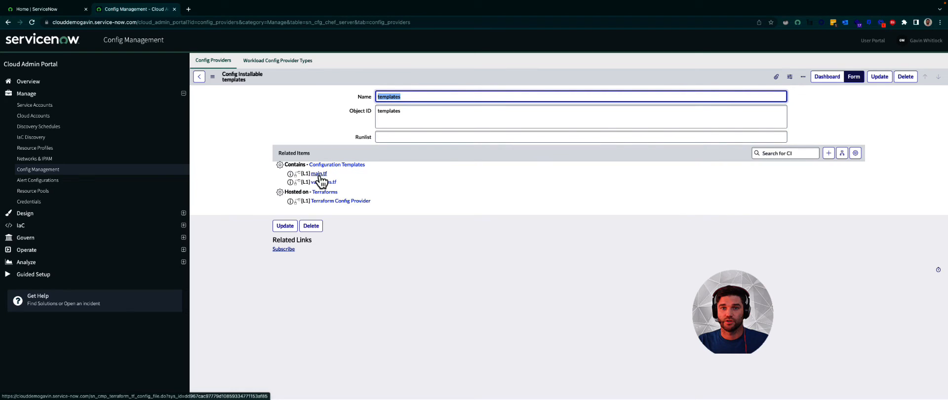
left_click(317, 173)
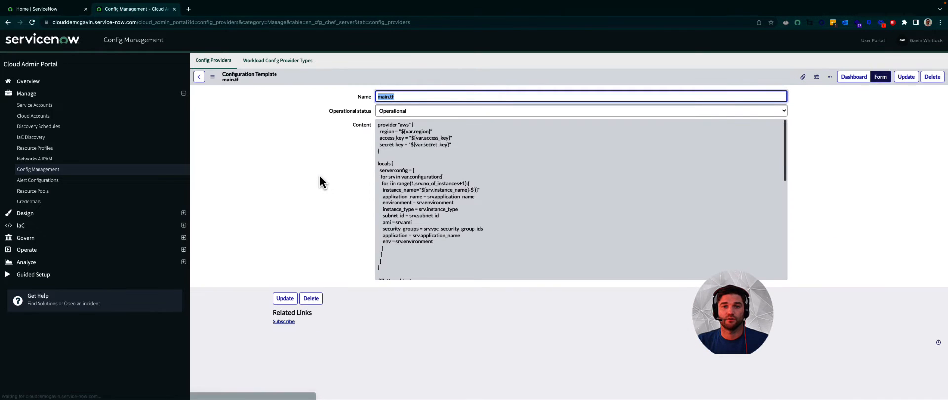
scroll("down", 3)
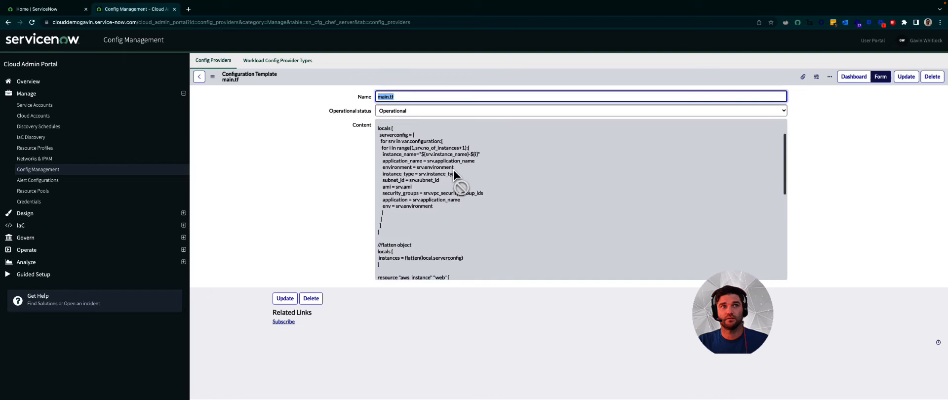
scroll("down", 3)
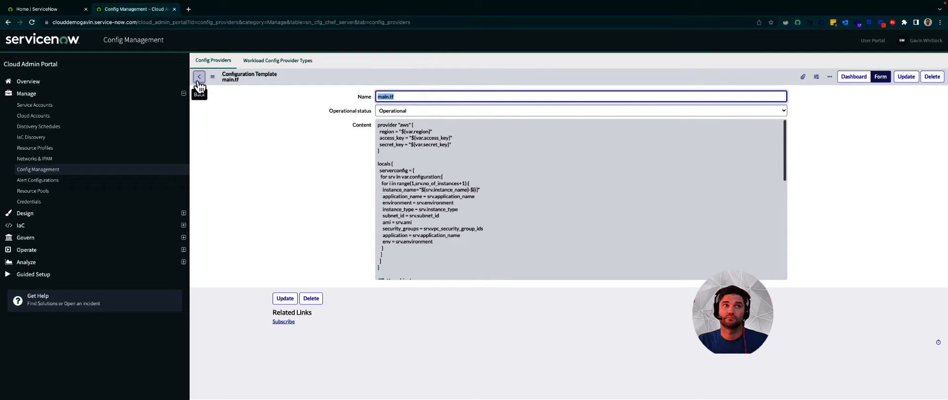
- Review the variables.tf template and its Terraform variable definitions
left_click(199, 77)
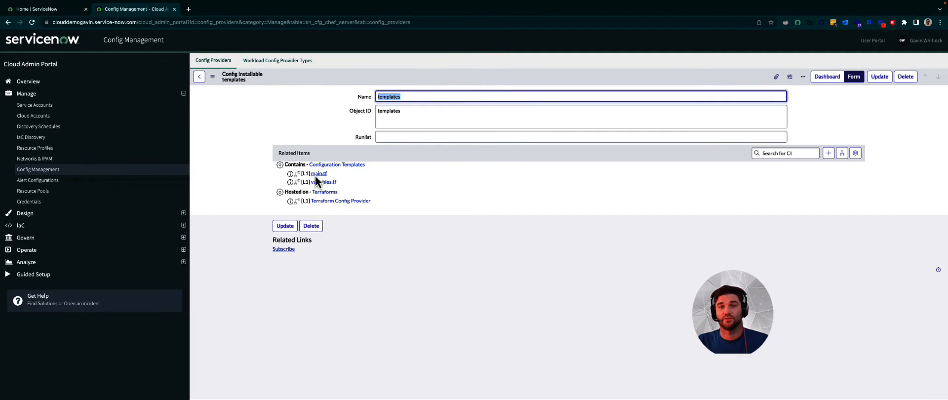
left_click(321, 182)
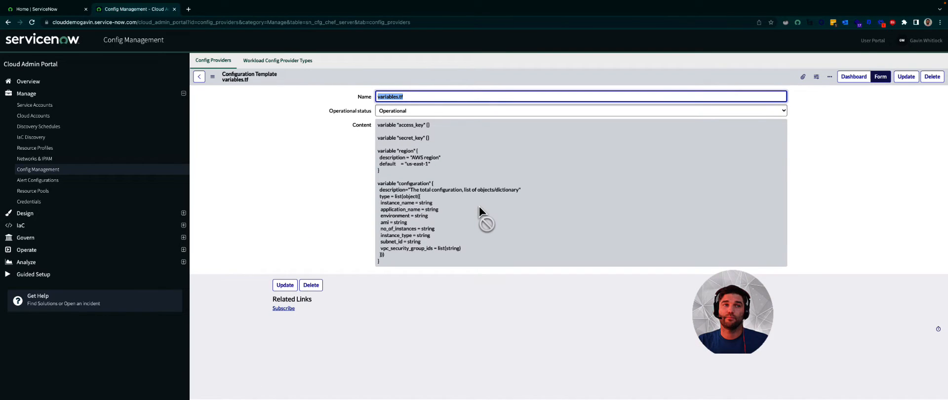
mouse_move(397, 279)
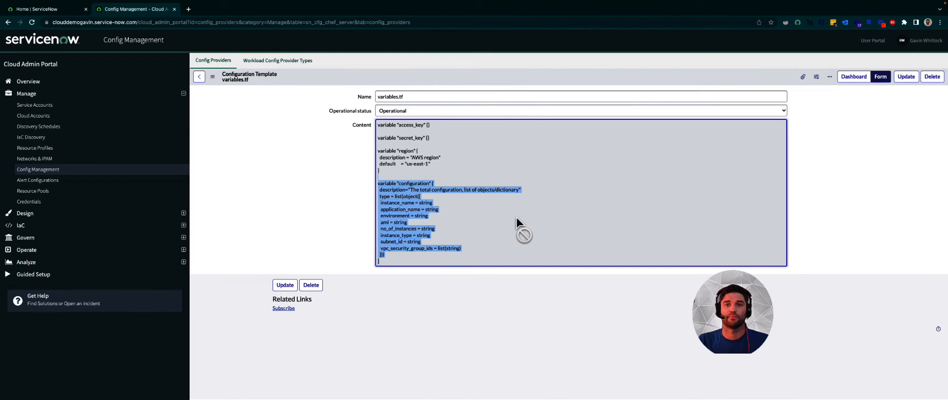
left_click(293, 217)
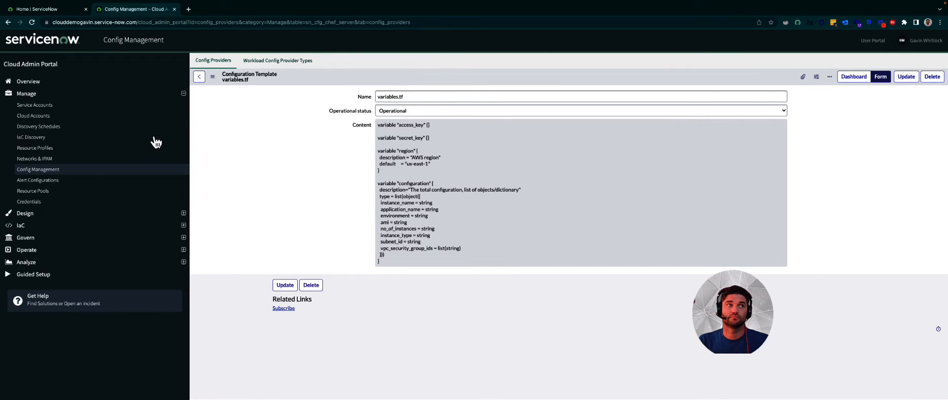
left_click(25, 213)
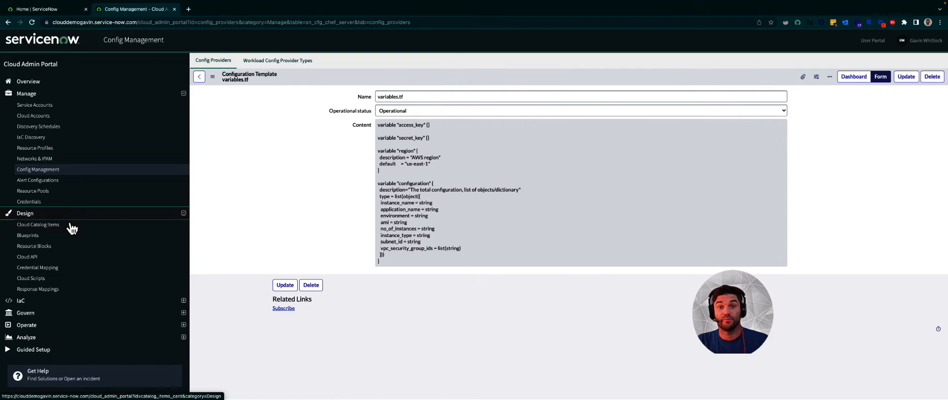
- Start a new cloud catalog item named AWS Terraform Stack, added to Service Catalog
left_click(38, 225)
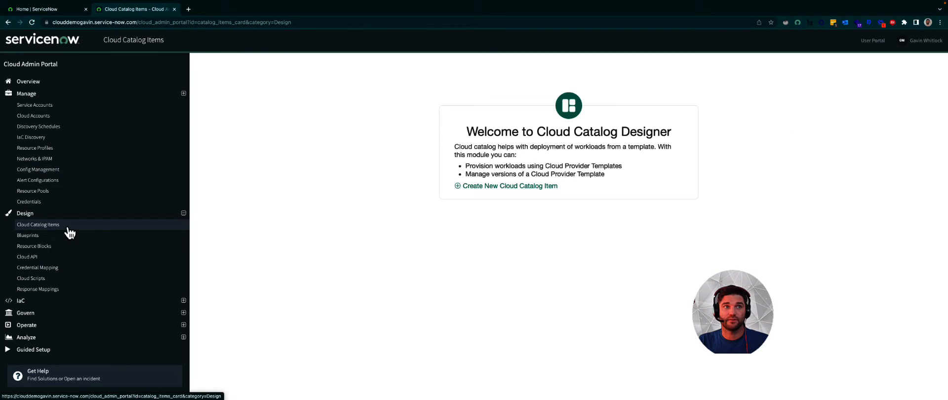
mouse_move(509, 185)
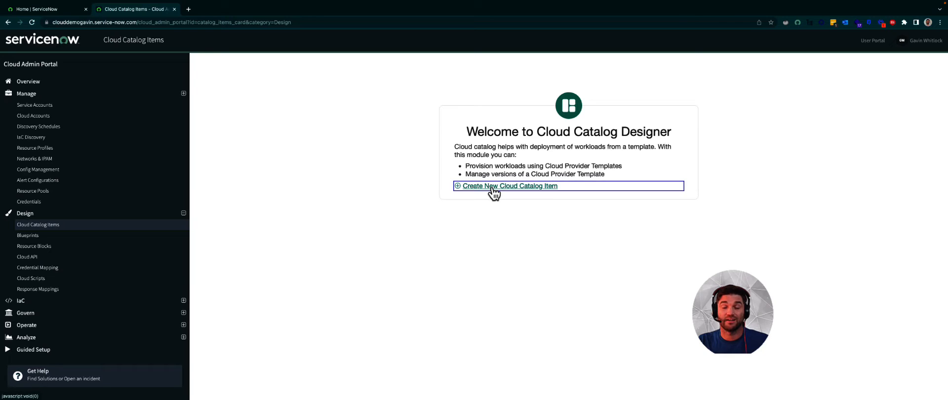
left_click(509, 186)
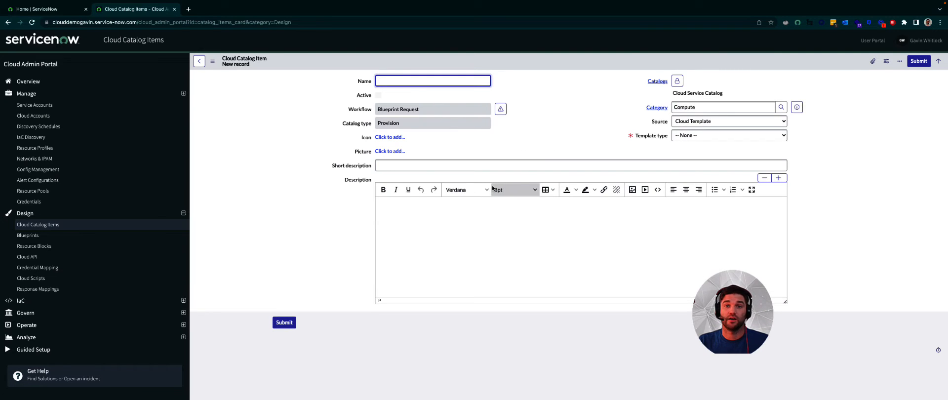
type("A")
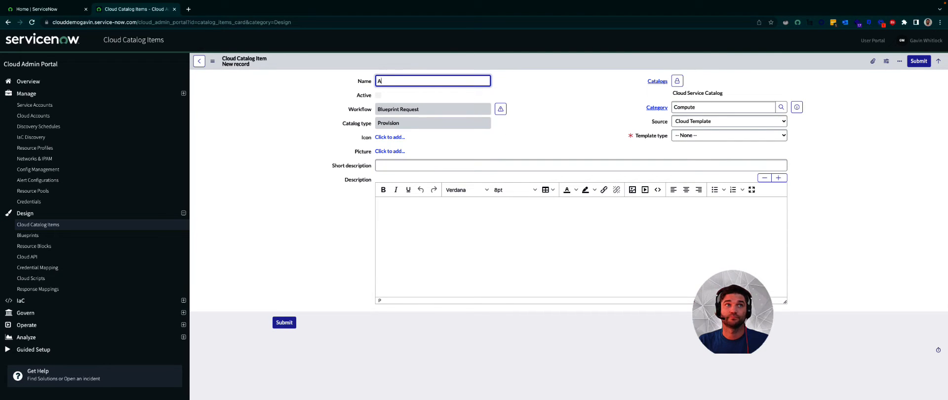
type("WS Terraform Stack")
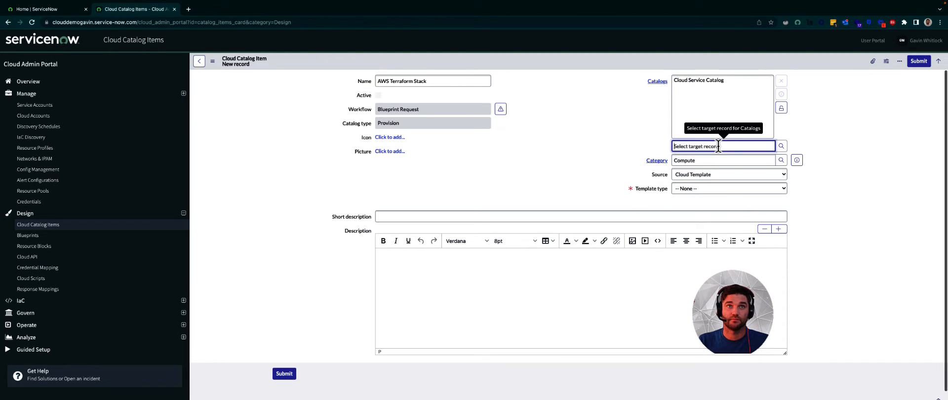
type("Ser")
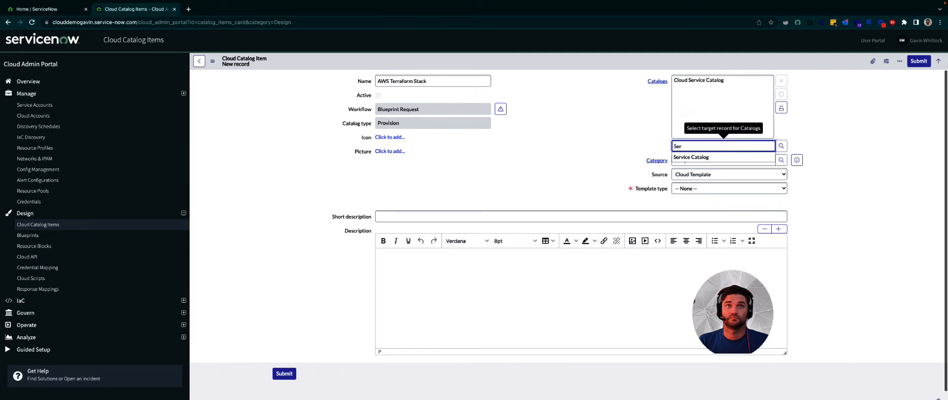
left_click(691, 157)
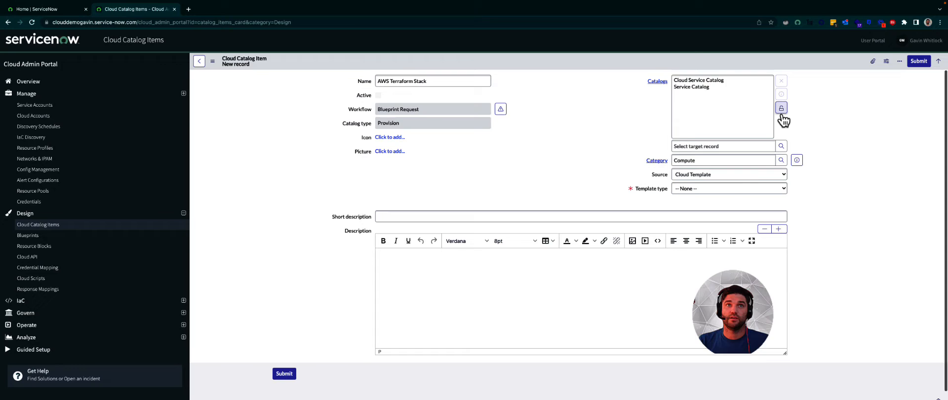
left_click(781, 108)
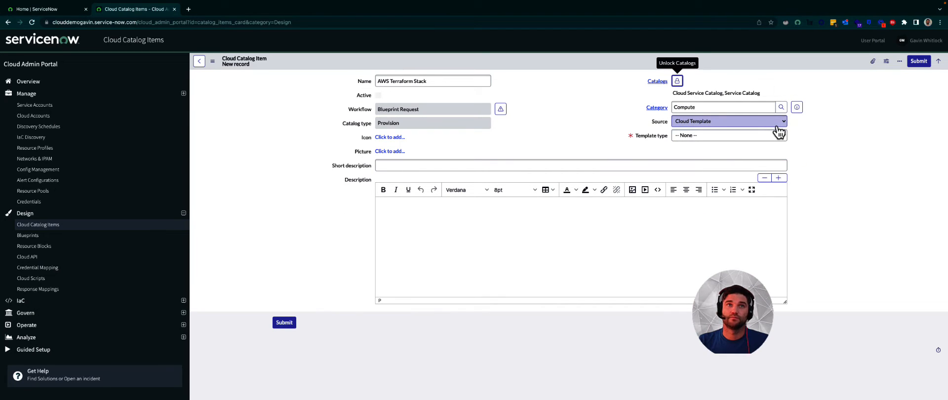
- Source it from a Configuration Management Template using Terraform Environment and Terraform Config Provider
left_click(729, 120)
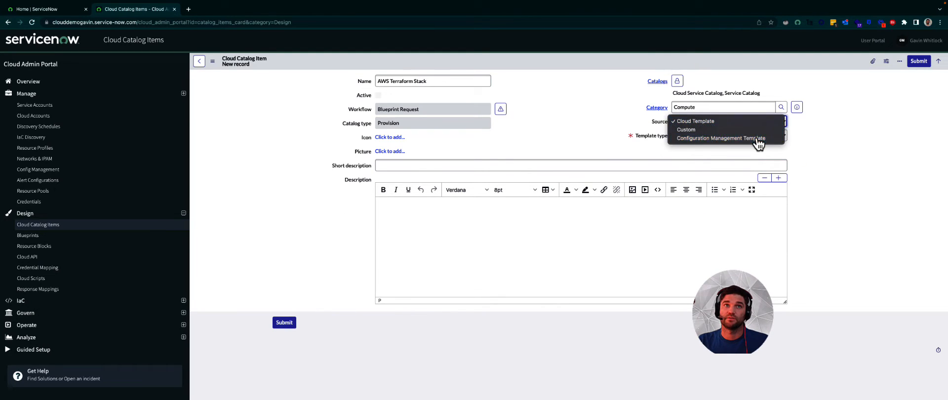
left_click(719, 138)
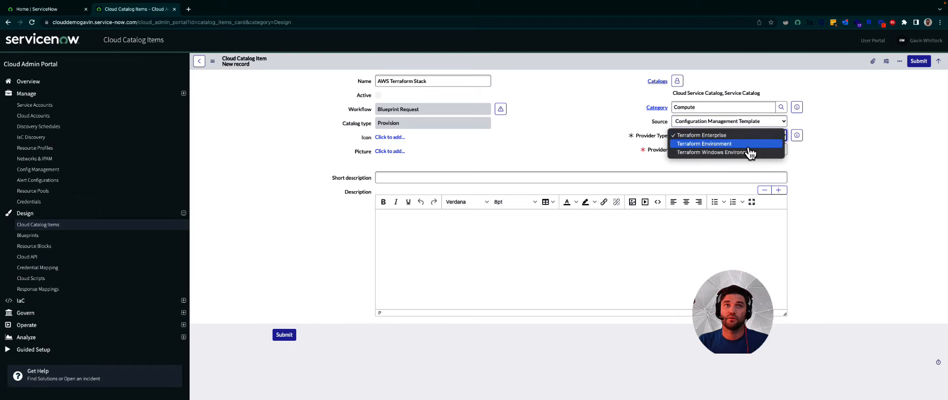
left_click(703, 144)
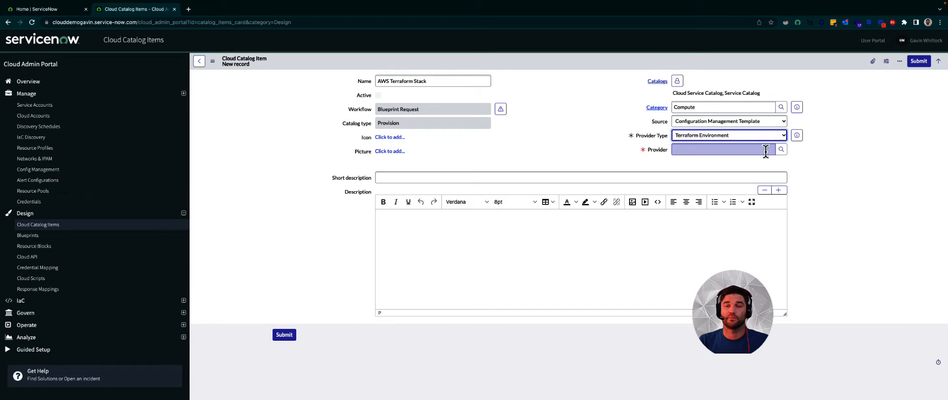
type("Ter")
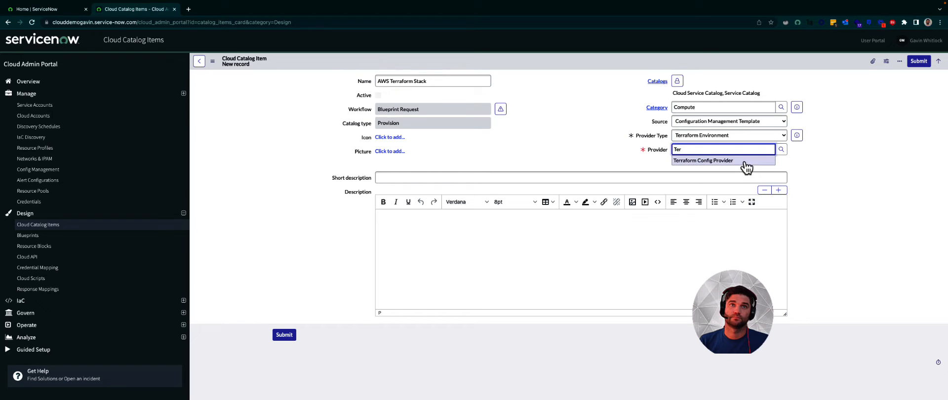
left_click(703, 160)
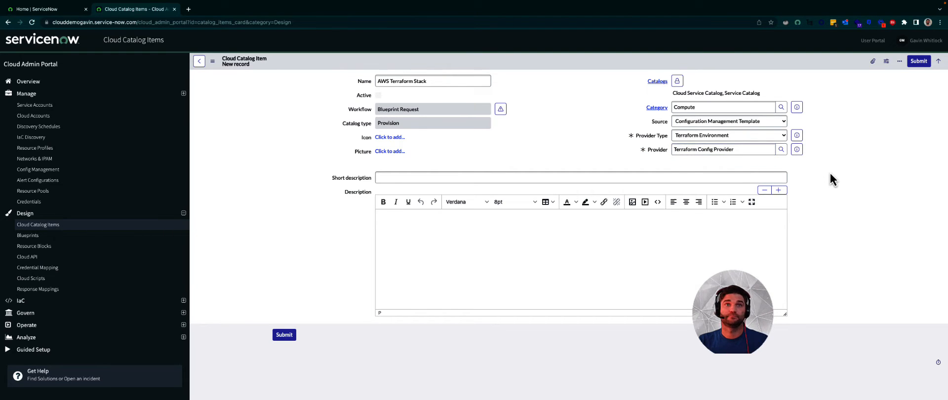
mouse_move(227, 67)
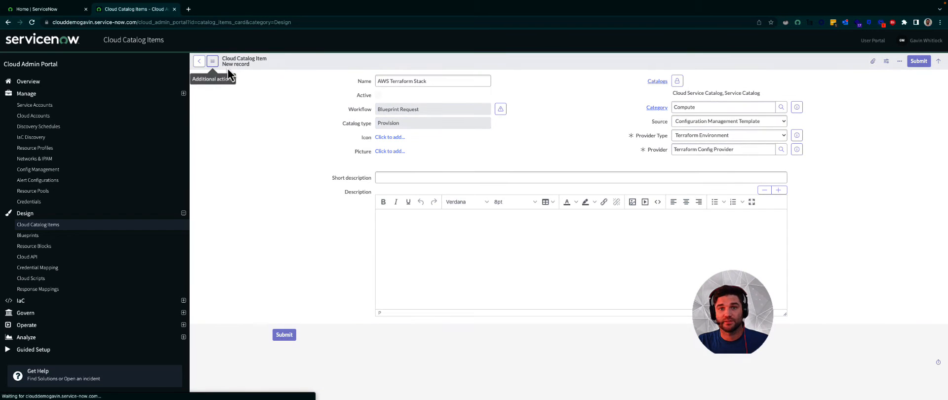
- Submit the AWS Terraform Stack item and check its empty Cloud Templates list
left_click(285, 334)
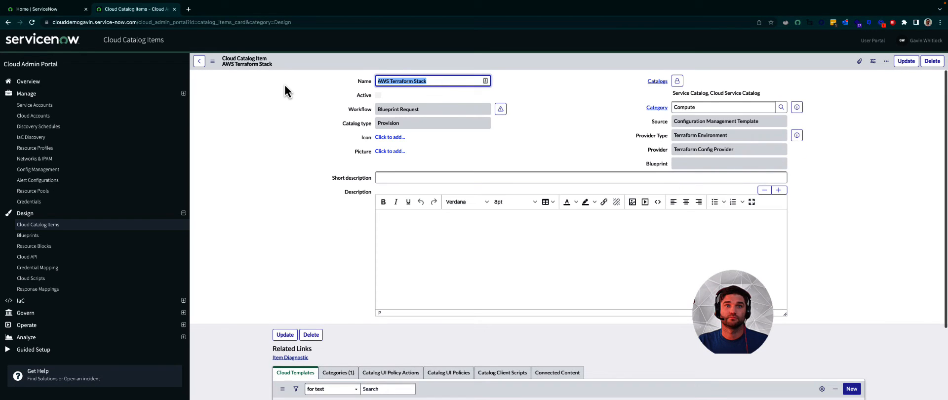
mouse_move(311, 102)
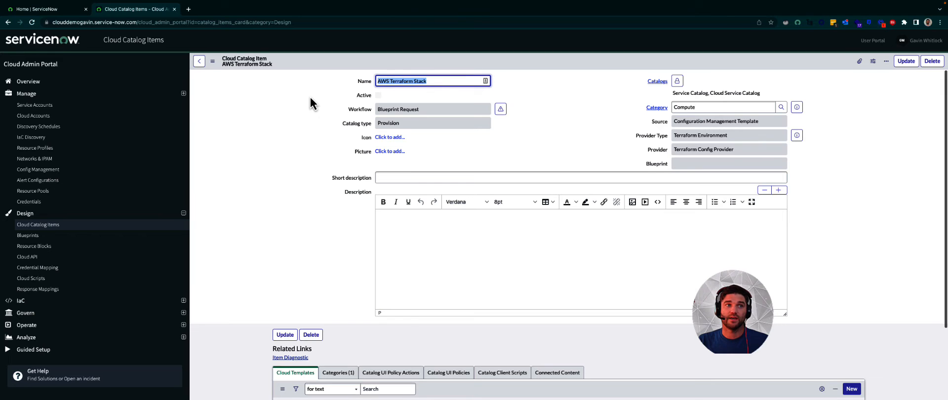
scroll("down", 3)
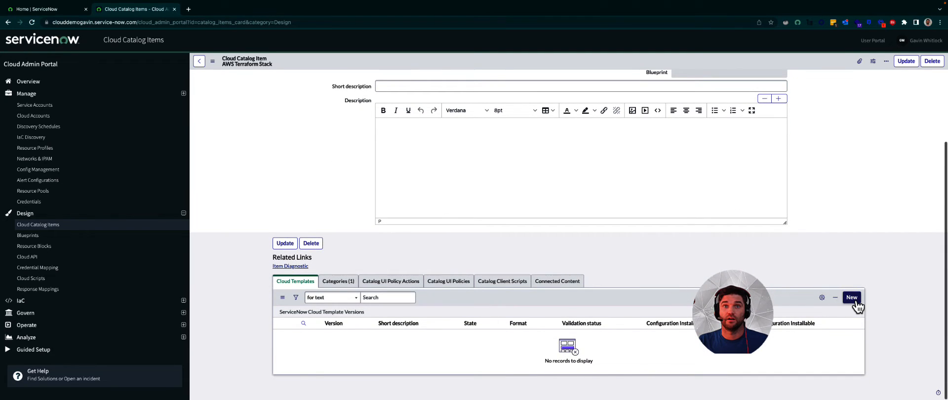
- Create template version 1 from the templates installable and scroll through its Body
left_click(851, 297)
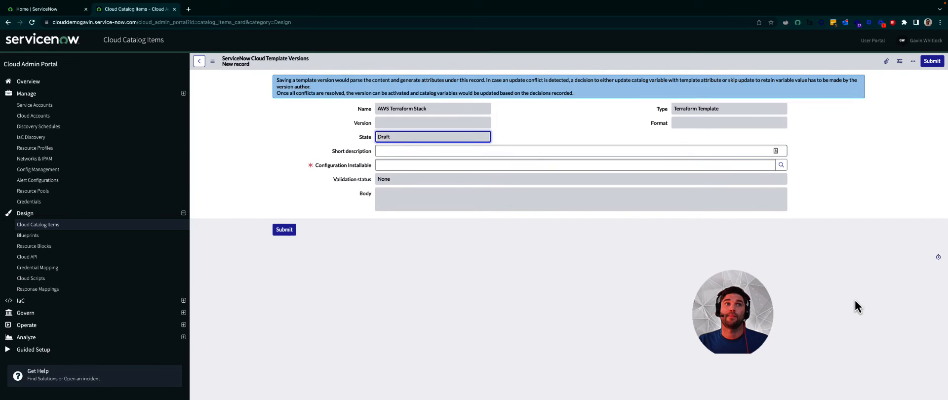
mouse_move(459, 181)
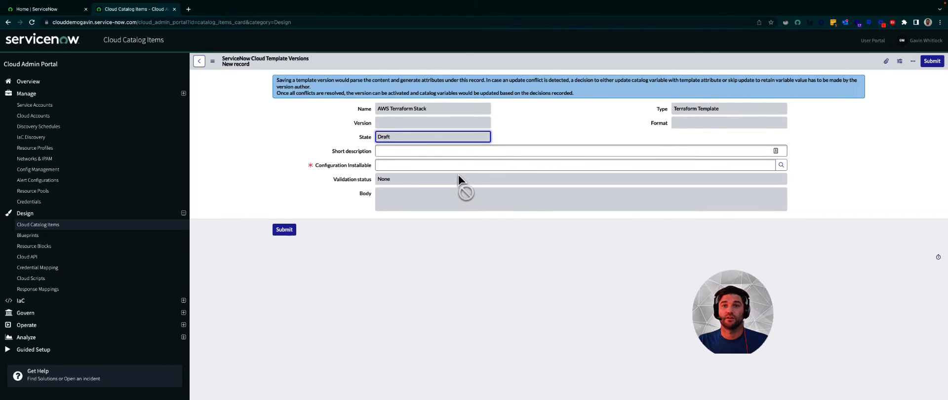
left_click(574, 165)
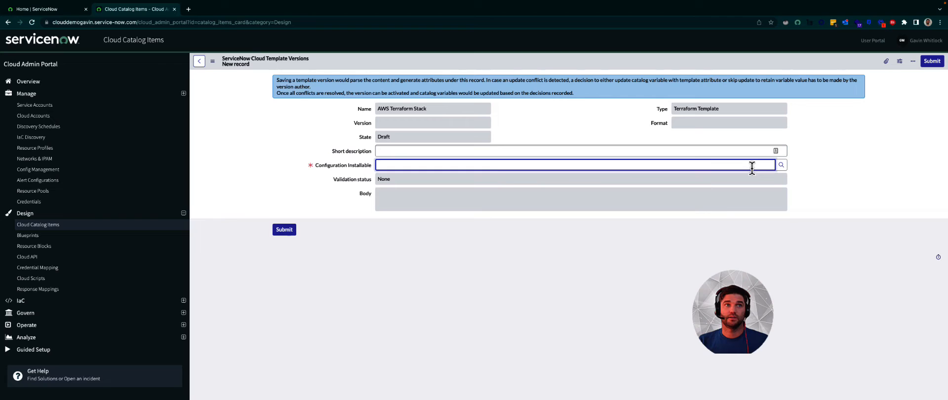
type("t")
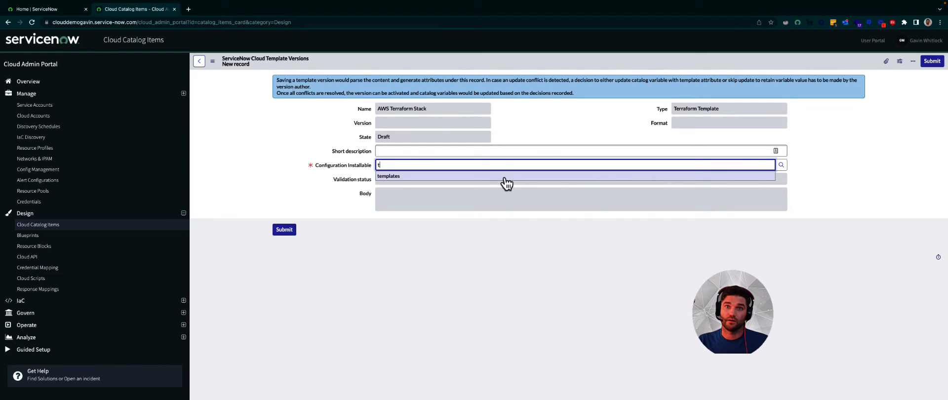
left_click(389, 176)
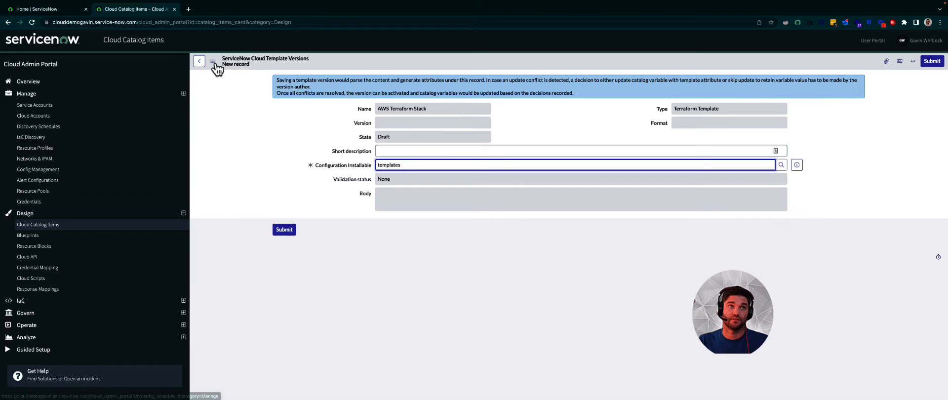
left_click(285, 229)
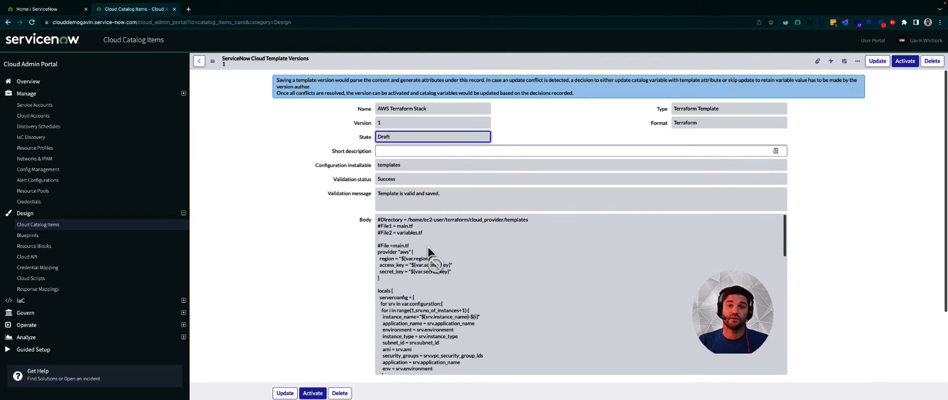
scroll("down", 3)
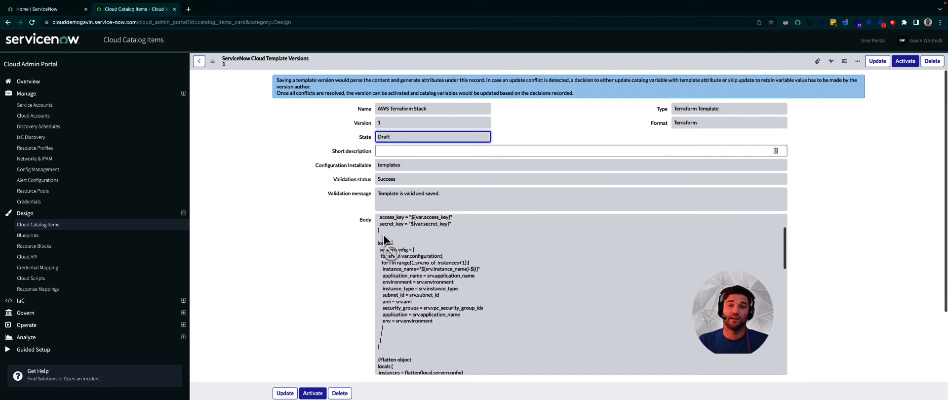
scroll("down", 3)
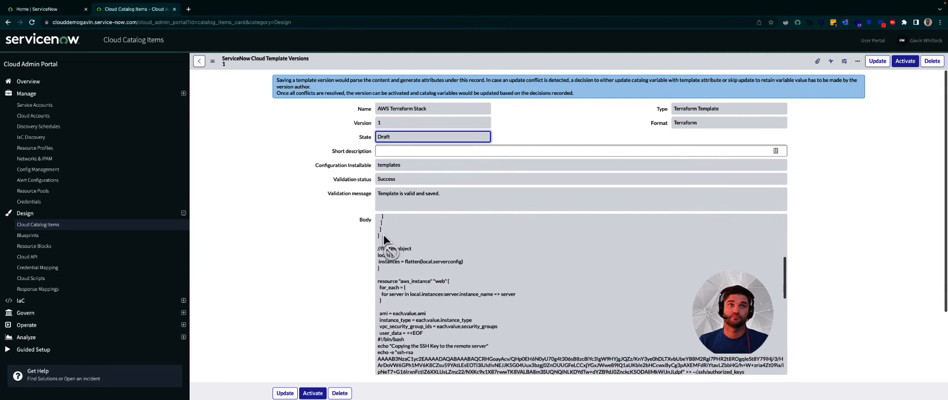
scroll("down", 3)
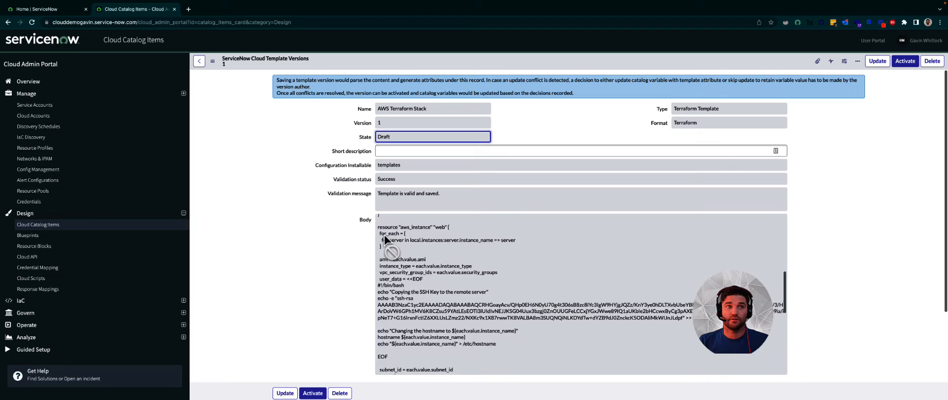
scroll("down", 3)
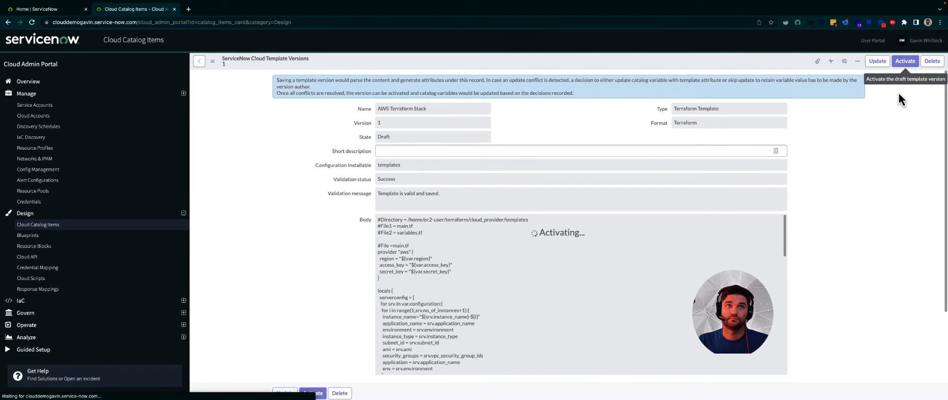
- Activate template version 1 and view the General Info and Provision variable sets
left_click(905, 61)
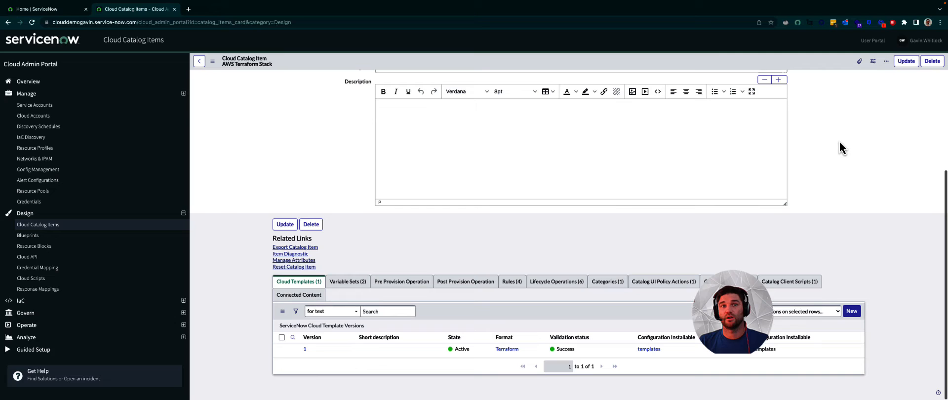
mouse_move(570, 229)
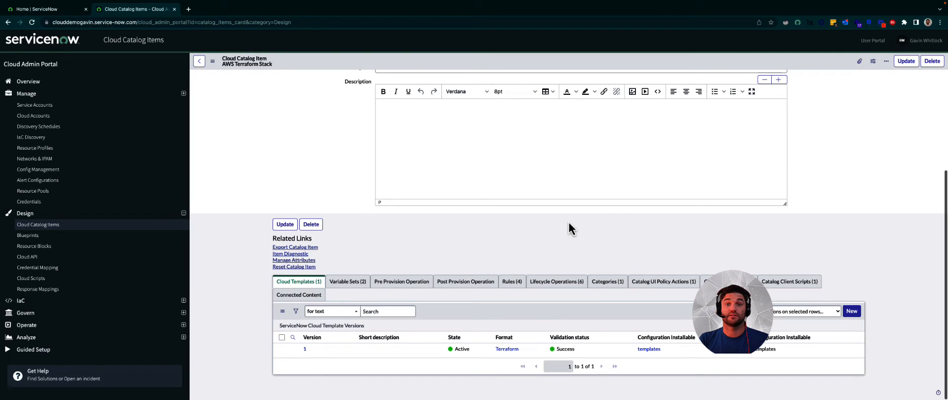
left_click(348, 282)
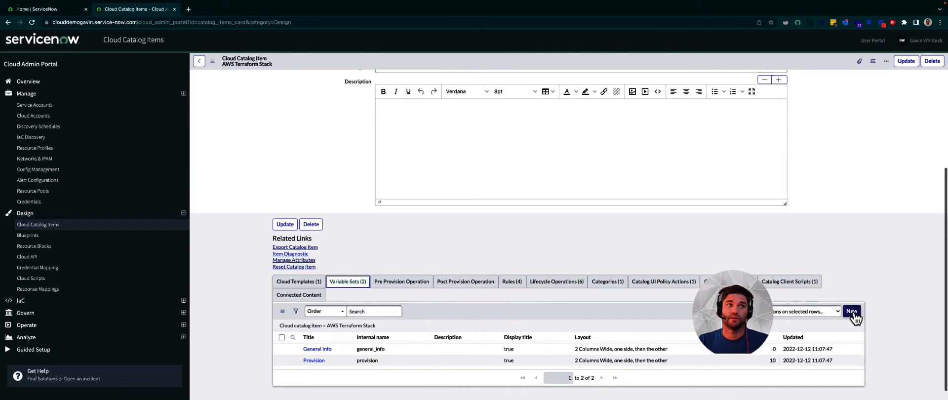
- Start a new variable set, inspect the Type dictionary entry, and return to the form
left_click(851, 311)
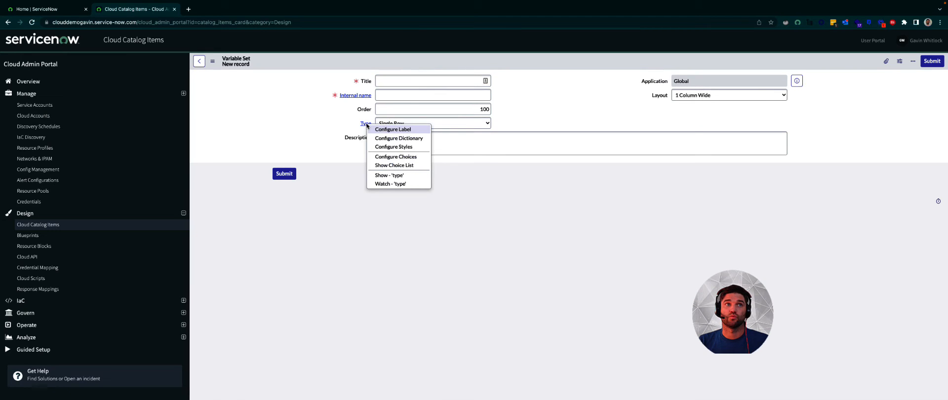
mouse_move(399, 137)
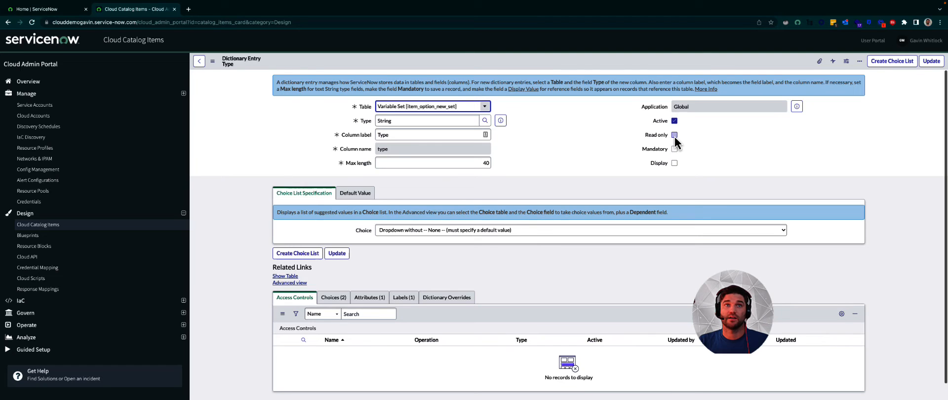
left_click(675, 135)
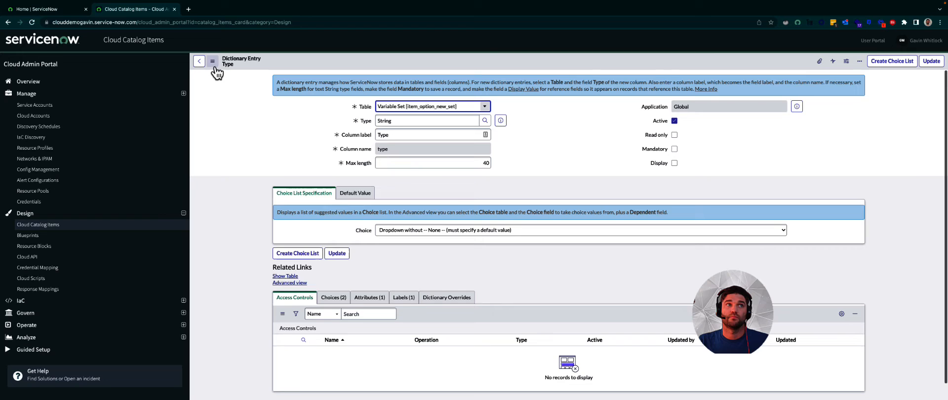
left_click(199, 61)
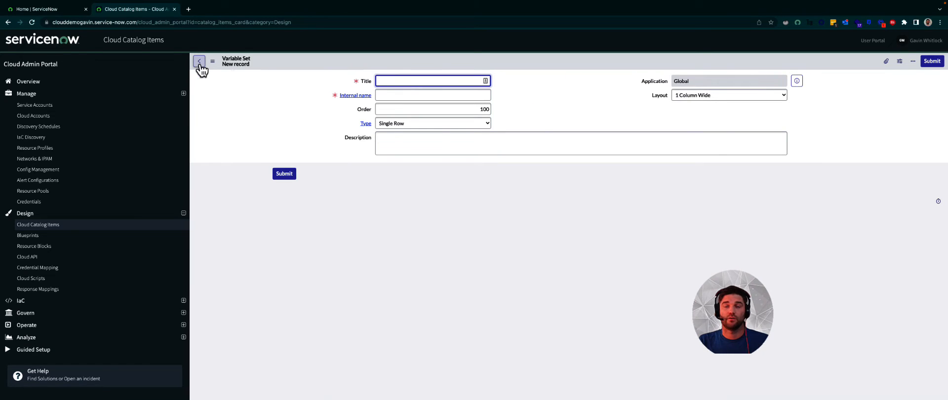
- Save variable set 'Request Items' as Multi Row with 2 Columns Wide alternating layout
type("Request Items")
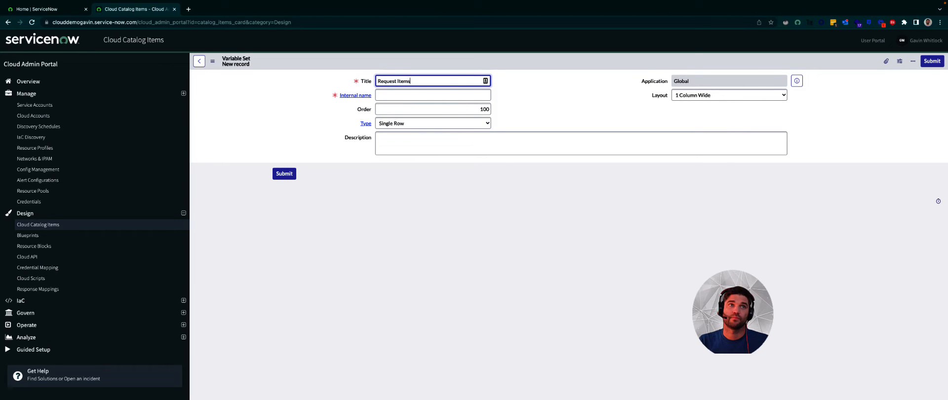
left_click(431, 124)
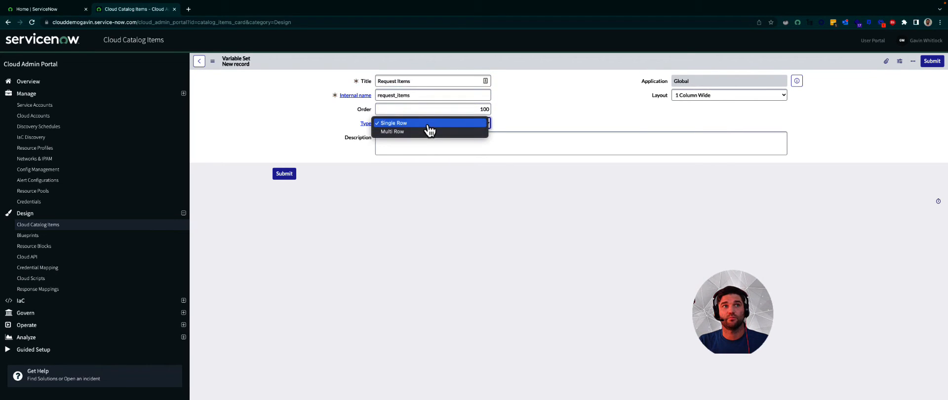
left_click(392, 132)
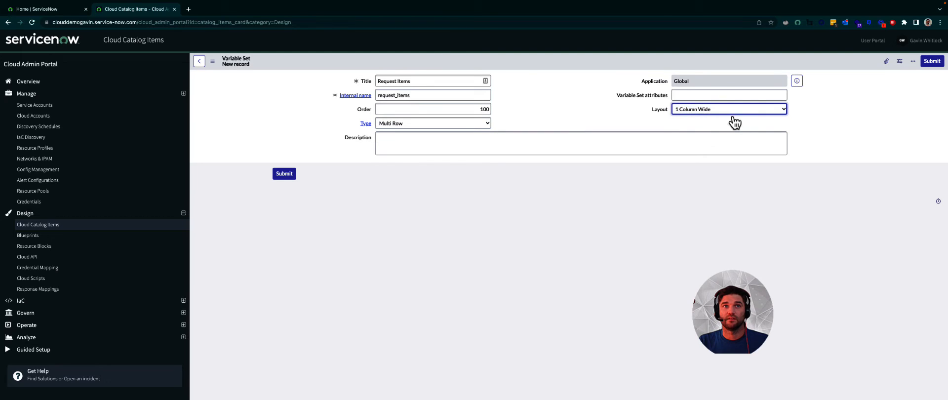
left_click(729, 109)
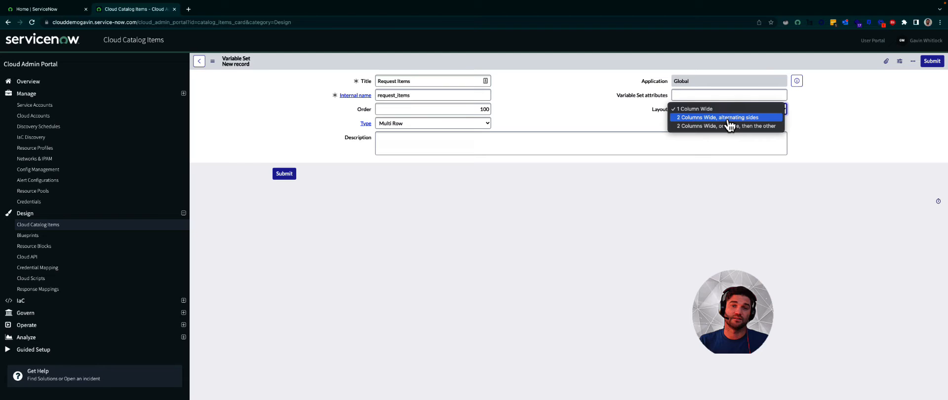
left_click(717, 117)
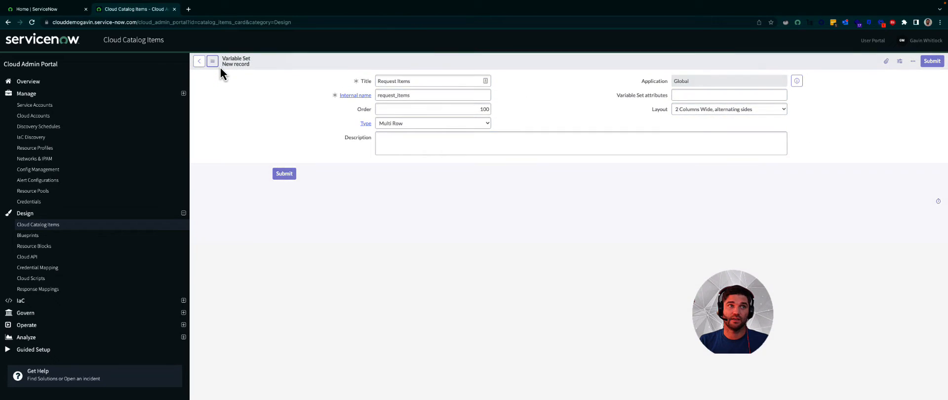
left_click(284, 173)
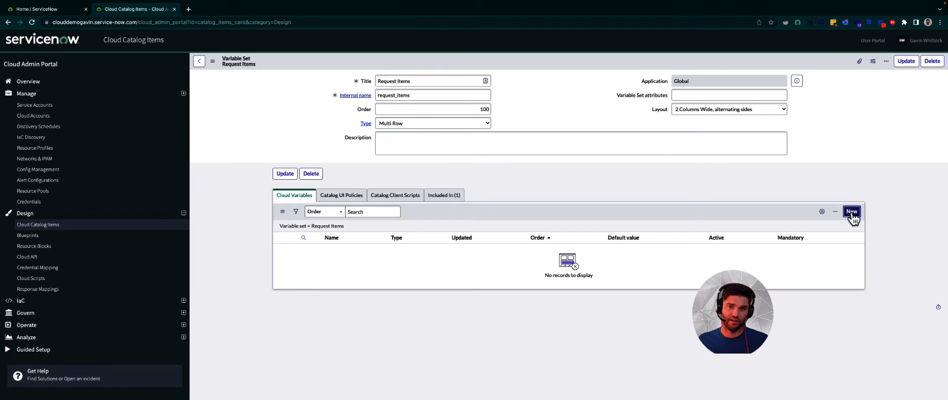
- Add a mandatory 'Application' variable (application_name) of type Reference to Business Application
left_click(851, 211)
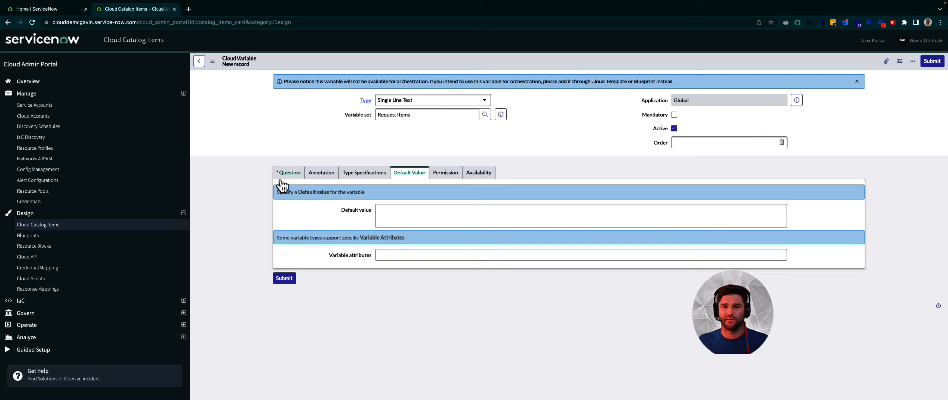
left_click(289, 173)
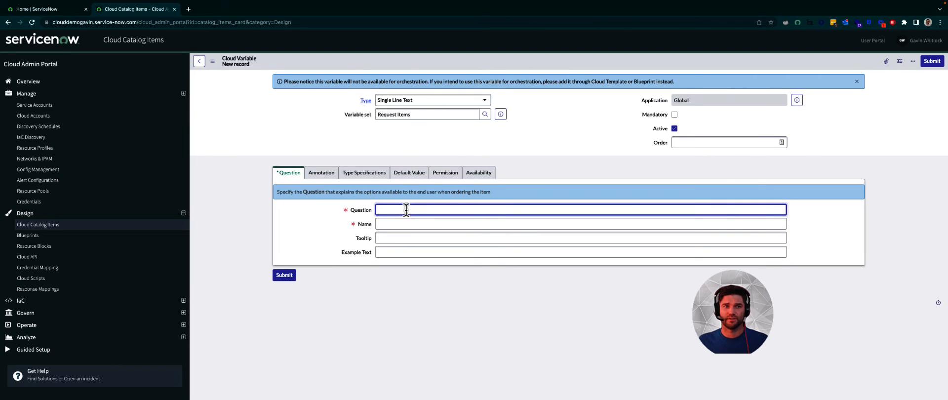
type("Applica")
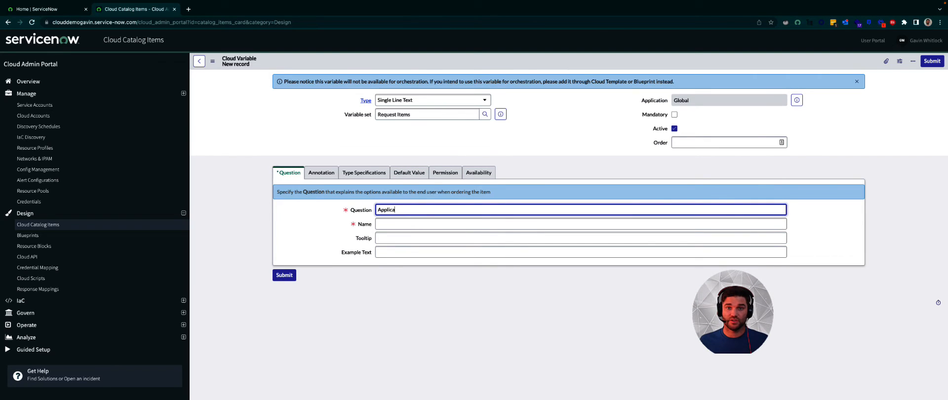
type("application_name")
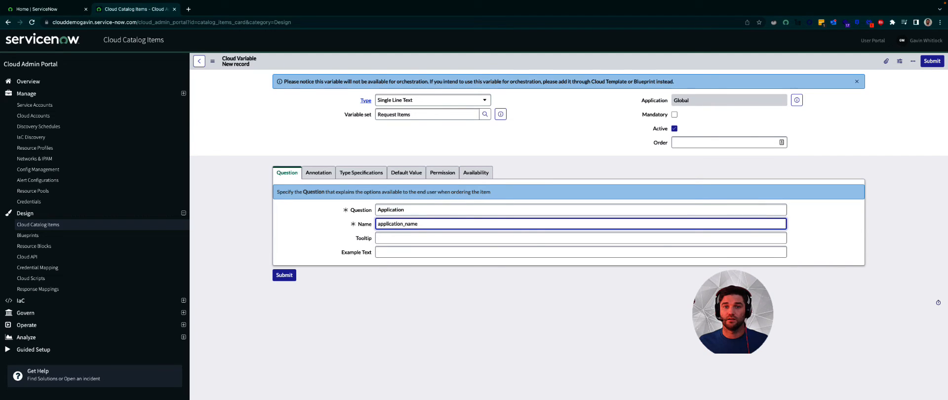
left_click(432, 100)
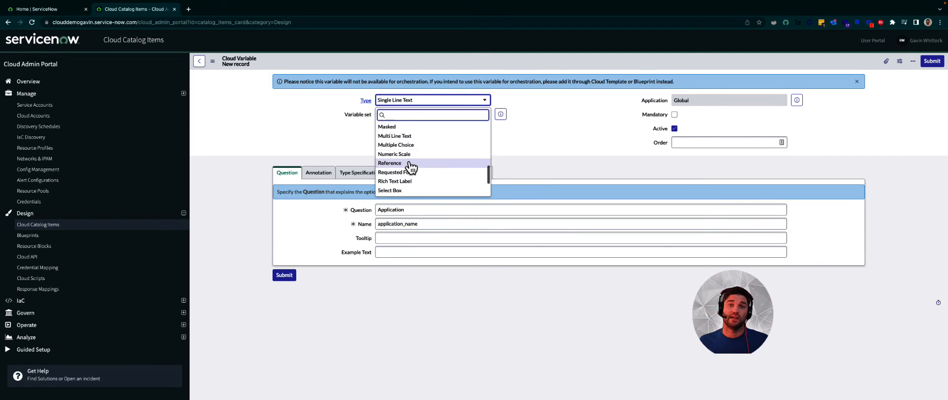
left_click(389, 163)
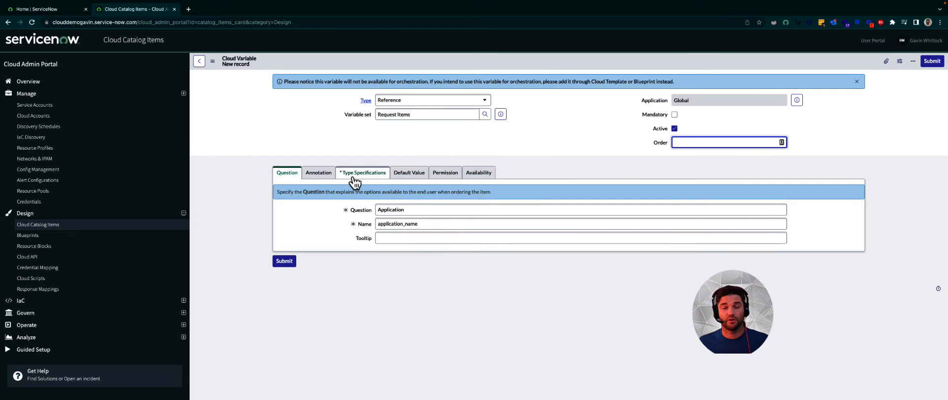
left_click(362, 173)
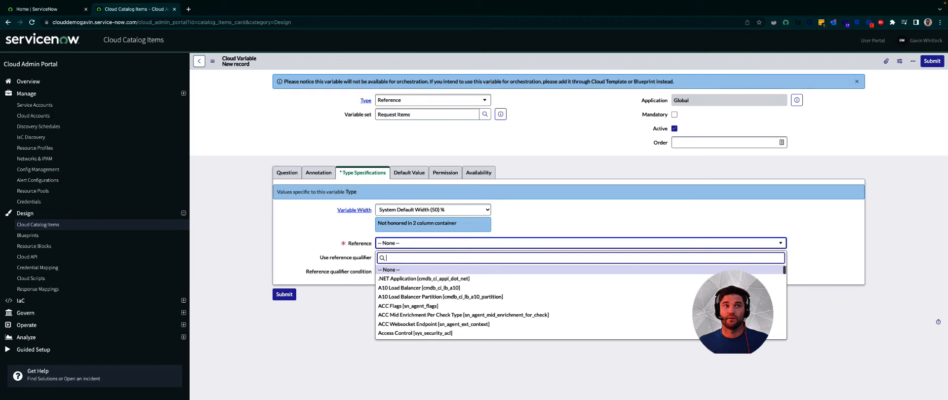
type("bus")
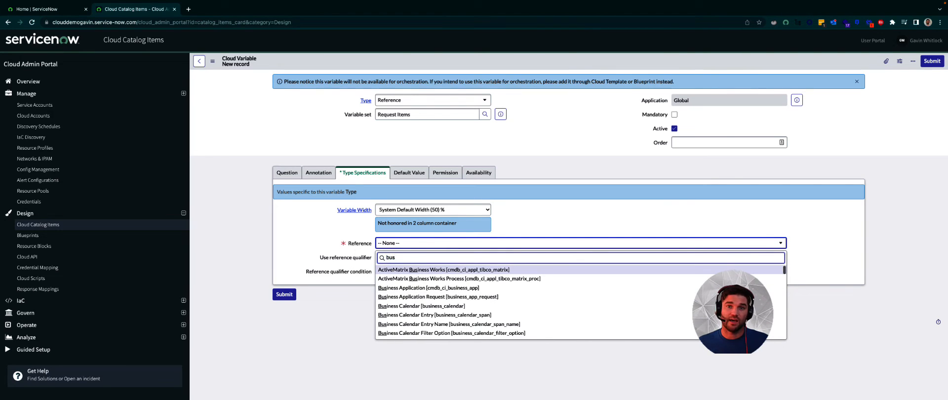
type("business app")
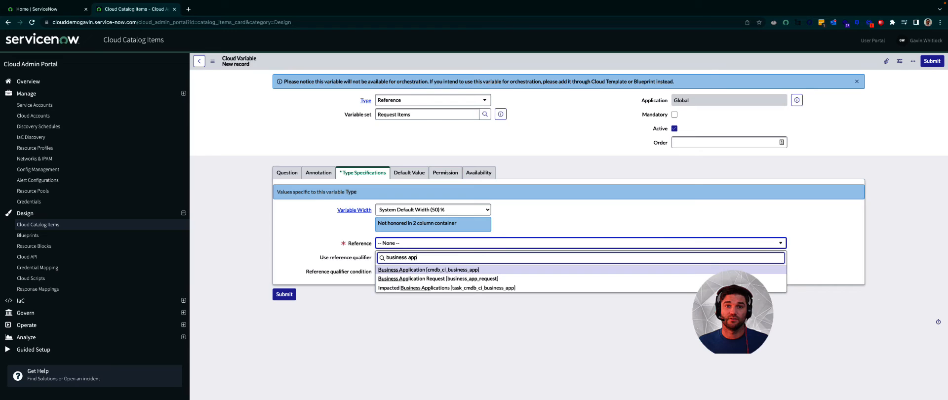
left_click(428, 270)
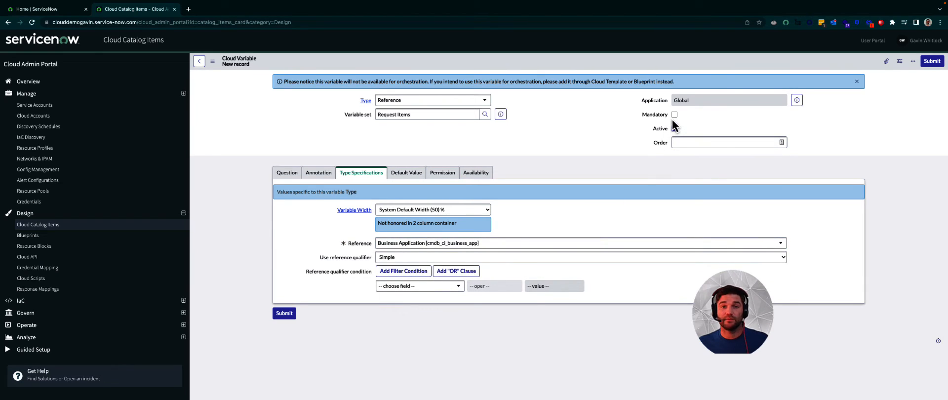
left_click(673, 114)
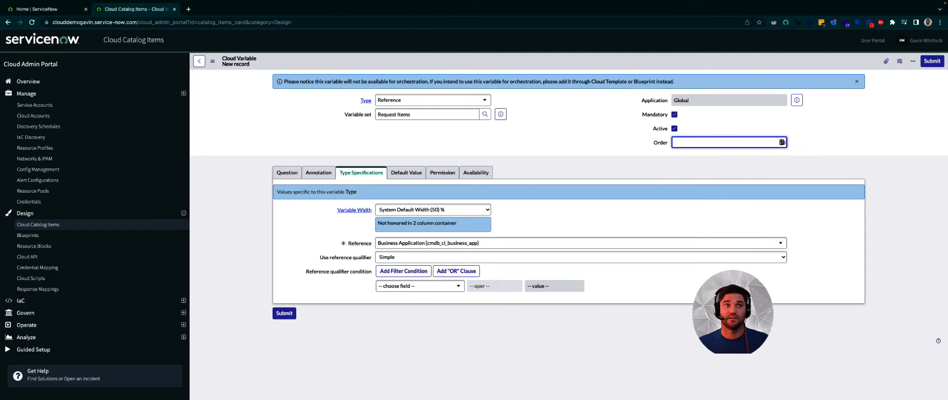
mouse_move(932, 60)
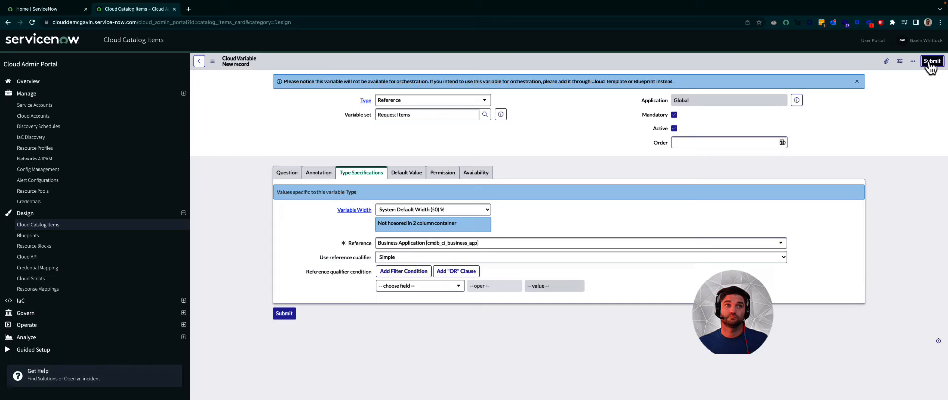
left_click(931, 61)
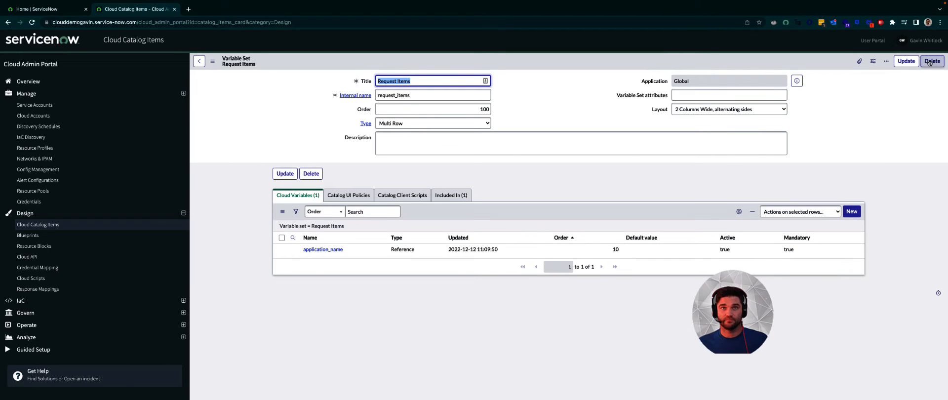
- Add the instance type variable to Request Items and begin another mandatory variable
left_click(851, 211)
type("Instance Type")
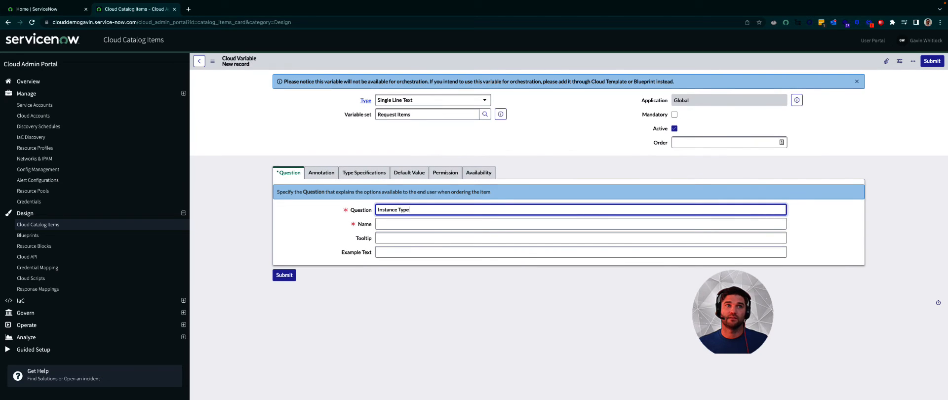
left_click(406, 173)
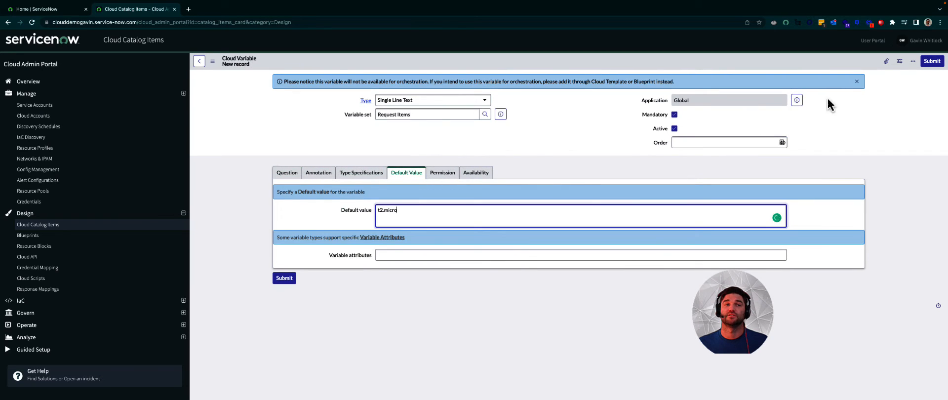
left_click(288, 173)
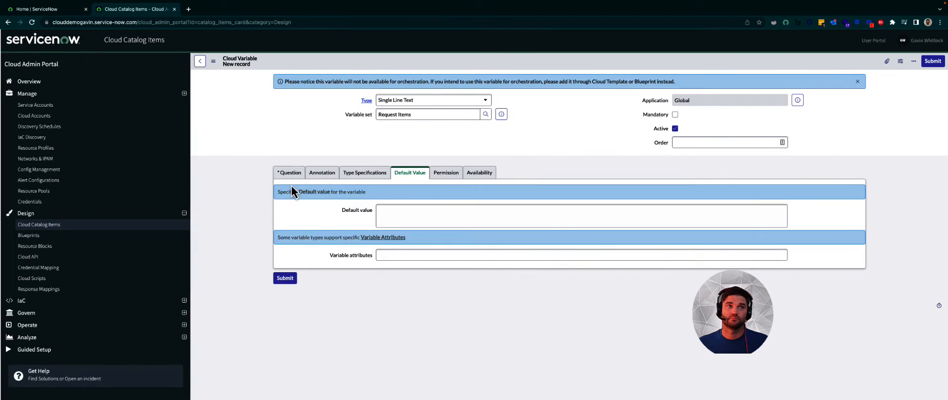
left_click(289, 173)
type("vpc_security_group_ids")
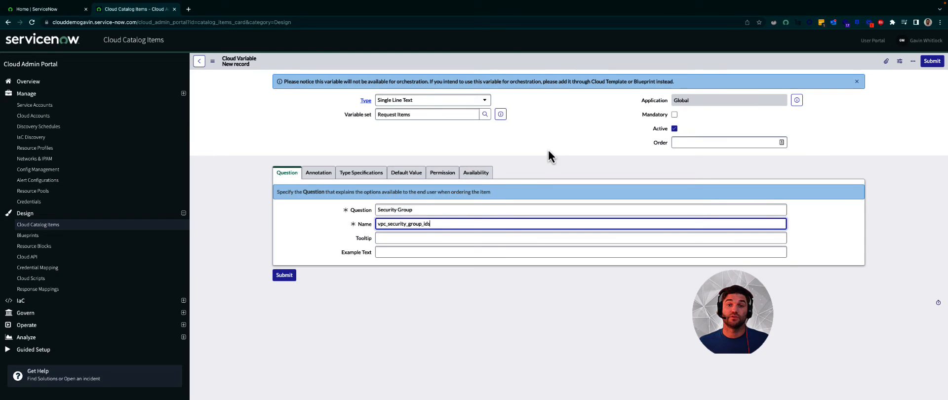
left_click(673, 114)
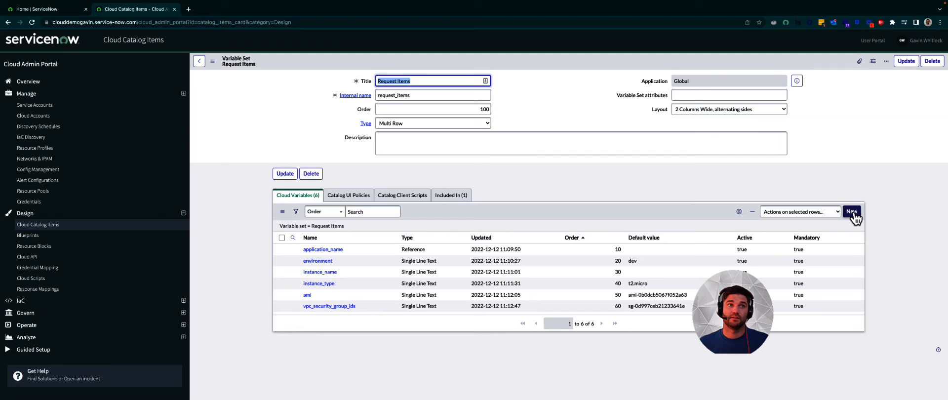
- Add the subnet variable and a variable with default value 1
left_click(851, 211)
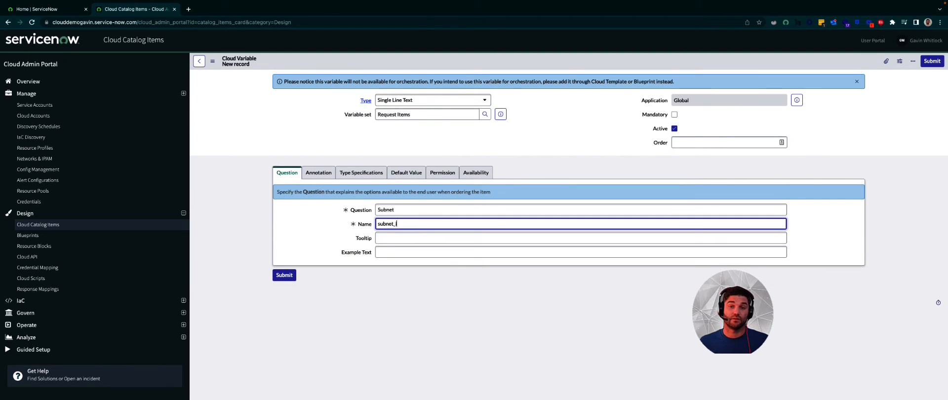
left_click(406, 172)
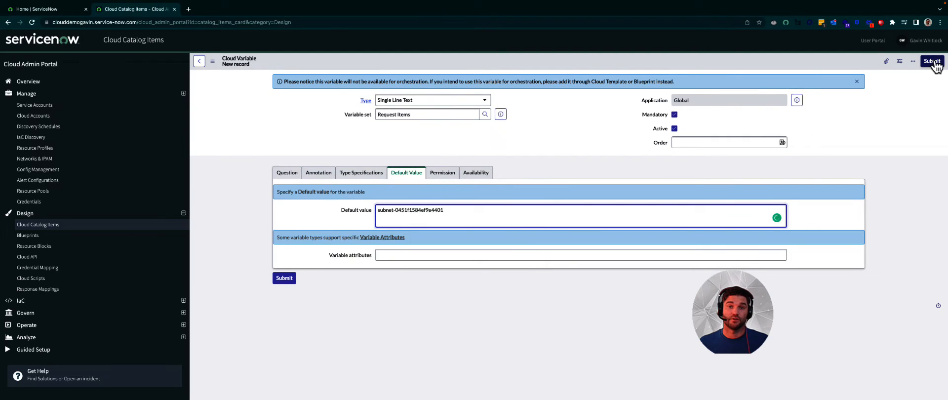
left_click(287, 172)
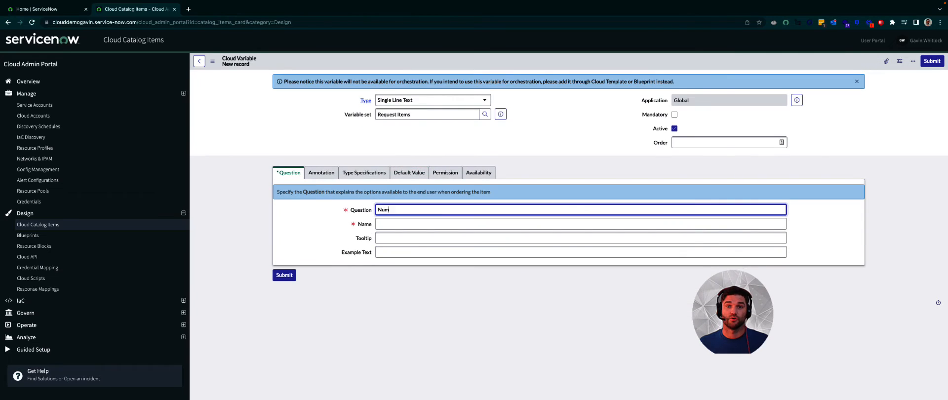
left_click(406, 173)
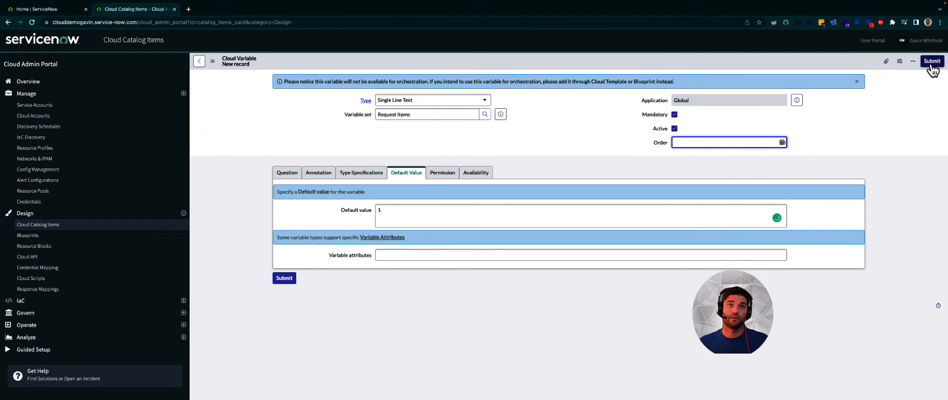
left_click(932, 61)
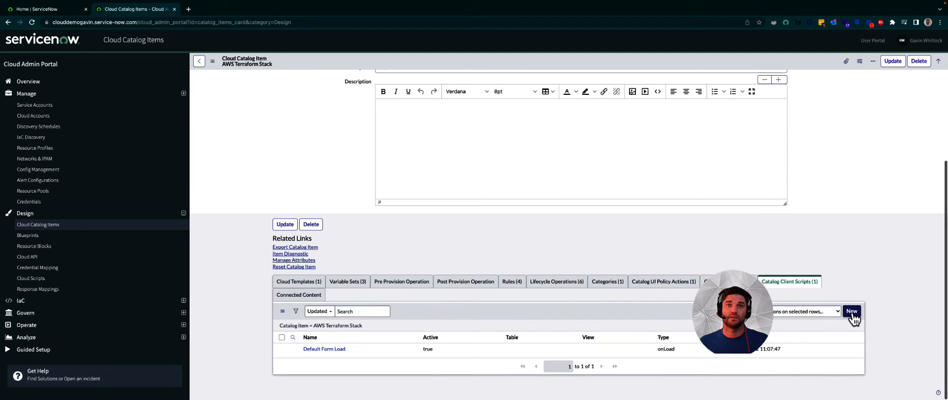
- Create the onSubmit catalog client script 'Populate configuration variable' with UI Type All
left_click(851, 311)
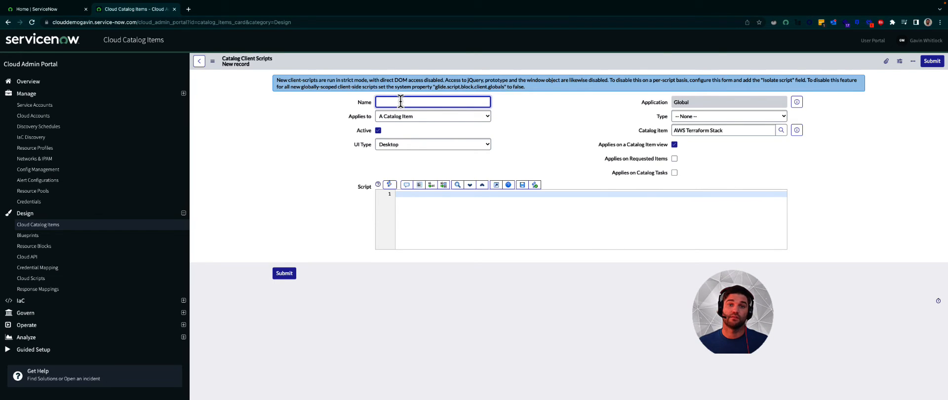
type("Populate")
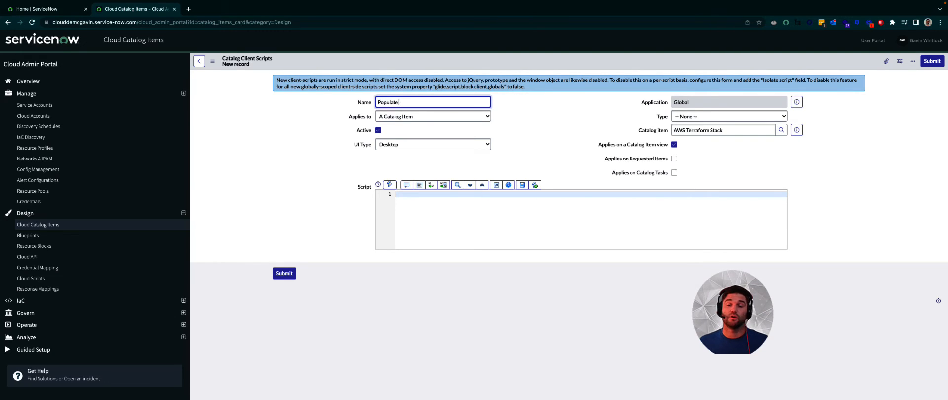
type("configu")
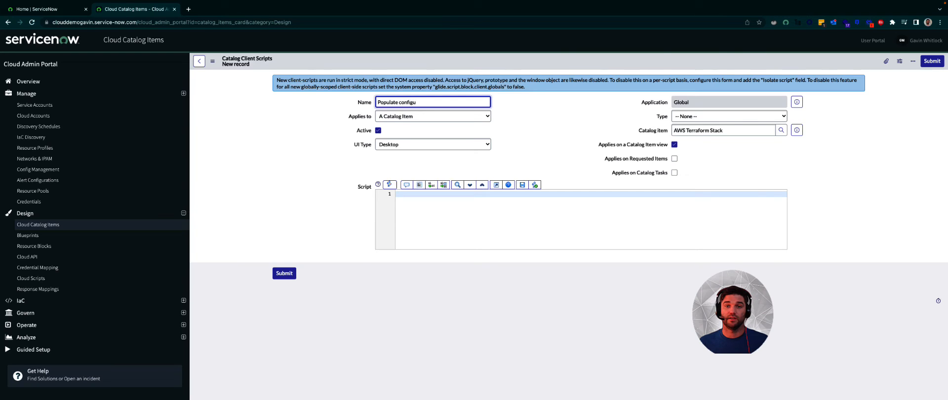
type("ration var")
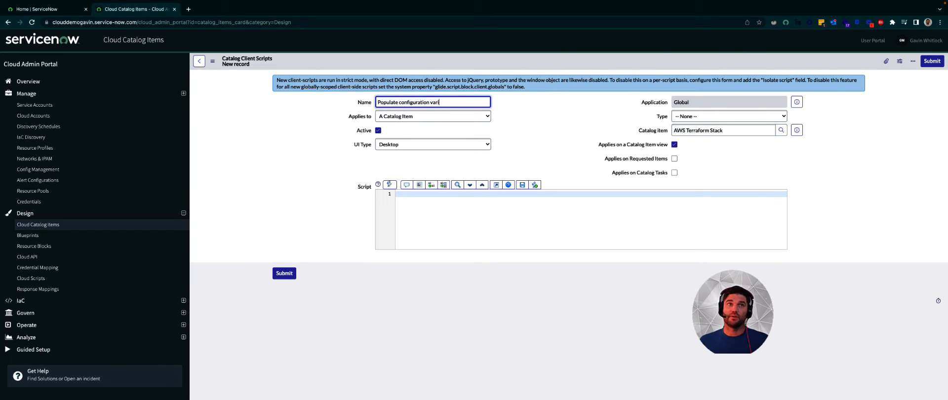
type("iable")
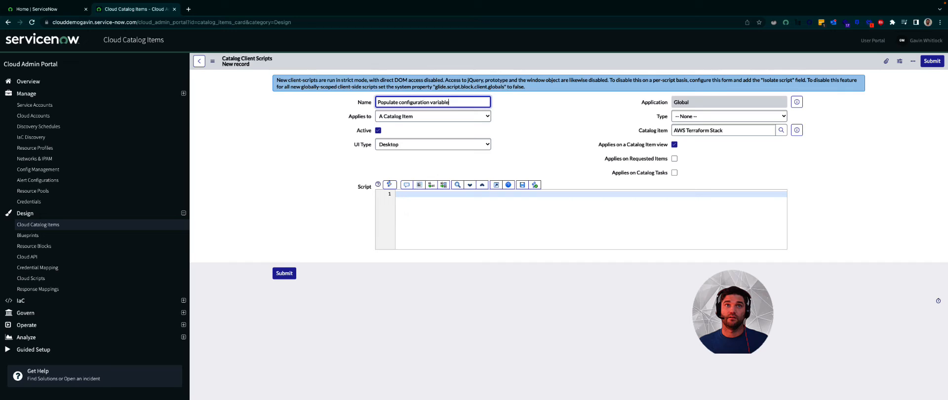
left_click(728, 115)
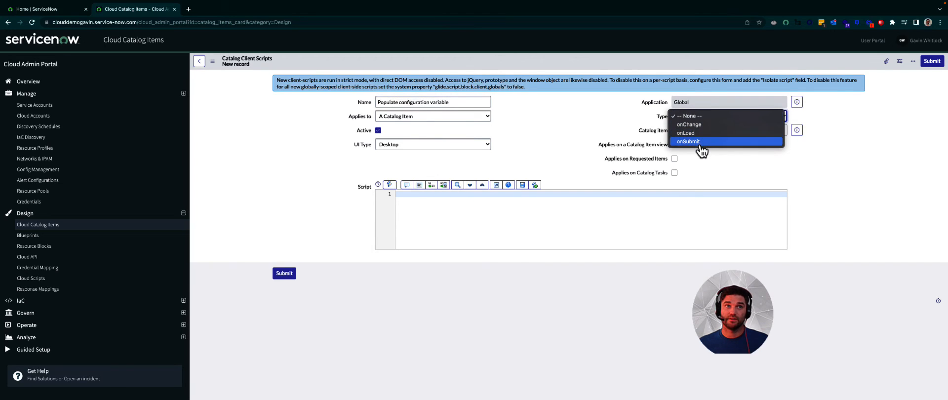
left_click(688, 141)
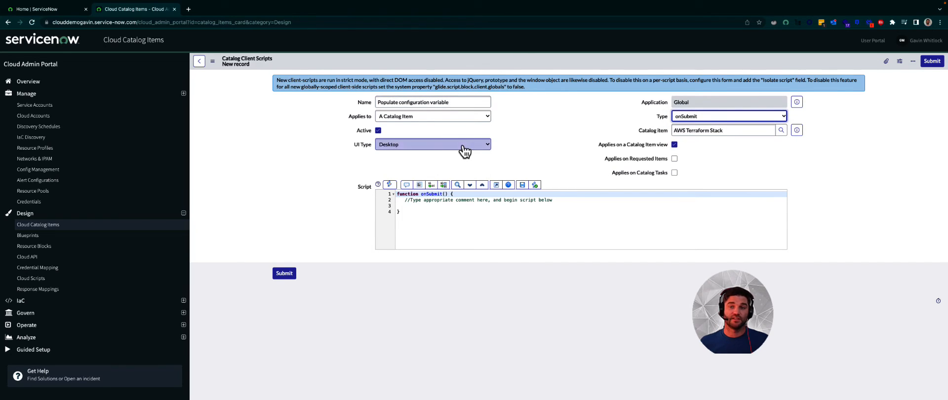
left_click(432, 144)
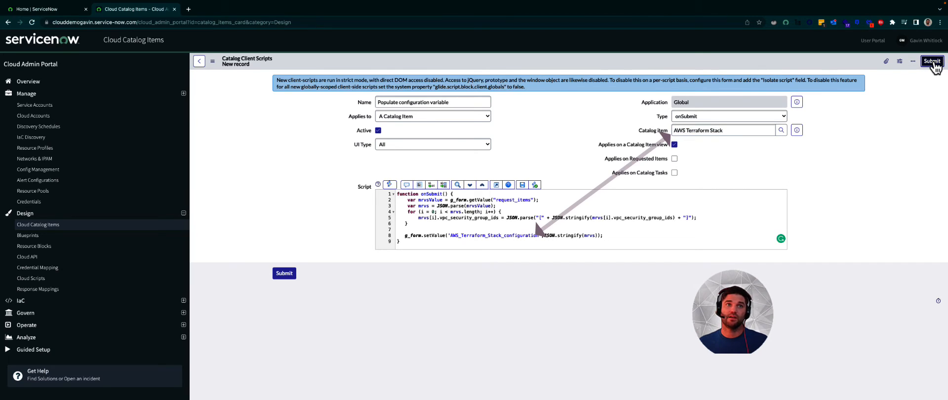
left_click(931, 61)
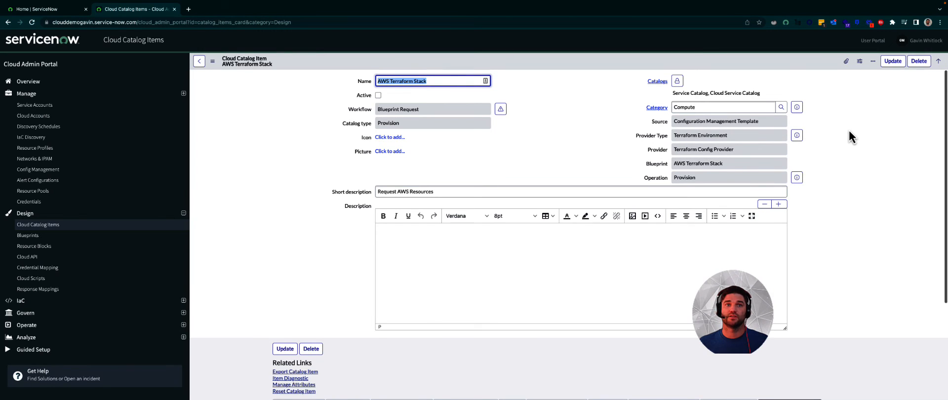
- Set AWS_Terraform_Stack_configuration in the Provision variable set to not mandatory, then return
scroll("down", 3)
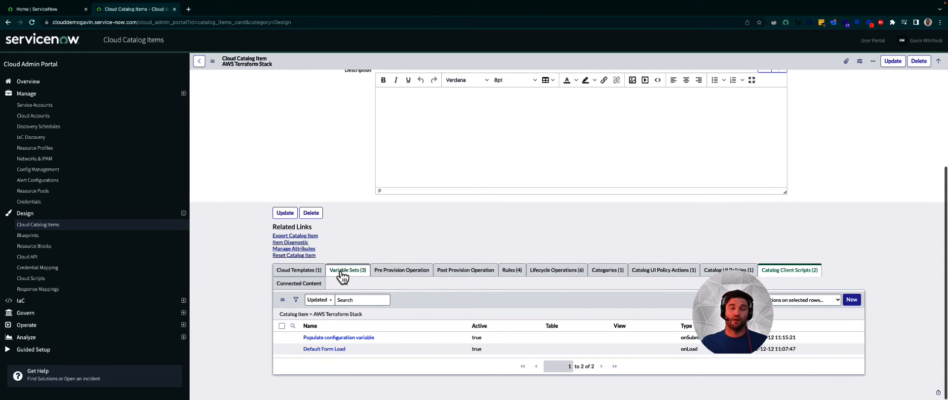
left_click(347, 271)
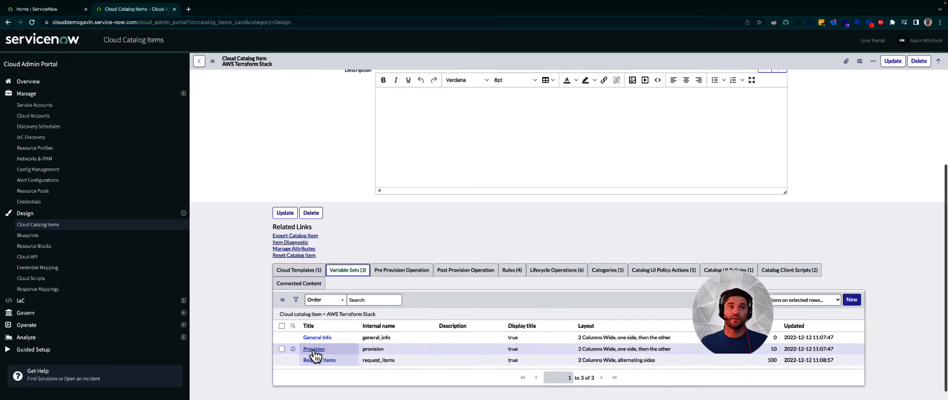
left_click(314, 348)
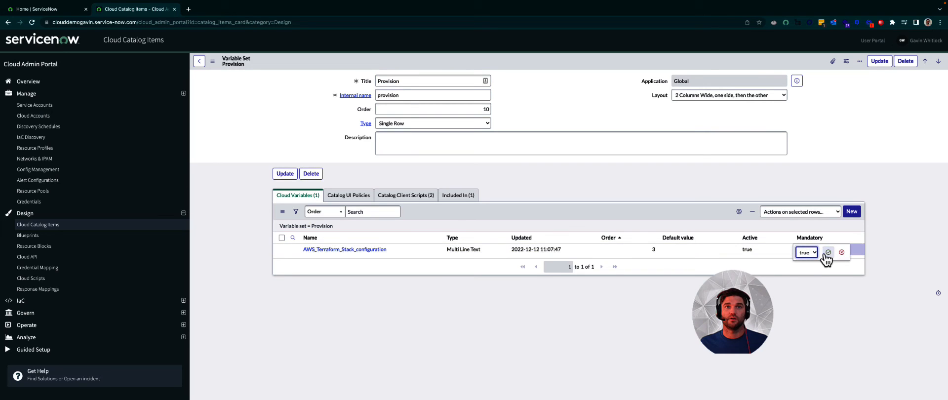
left_click(806, 252)
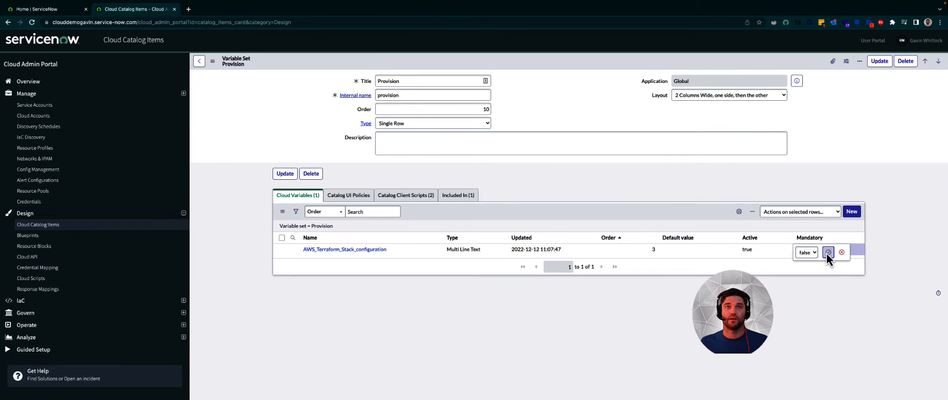
left_click(828, 252)
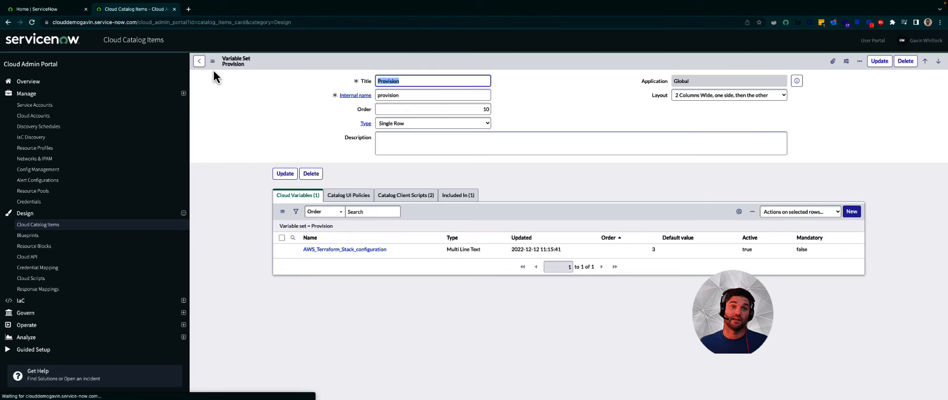
left_click(199, 60)
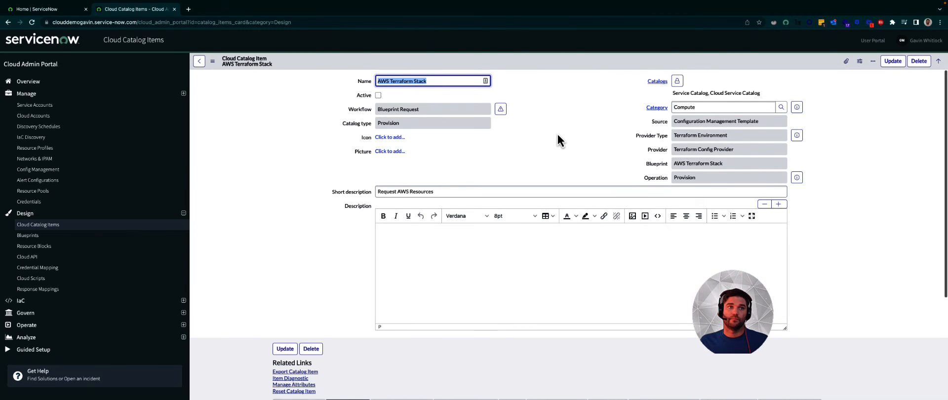
- Add IT > IT for IT from the Employee taxonomy as connected content
scroll("down", 3)
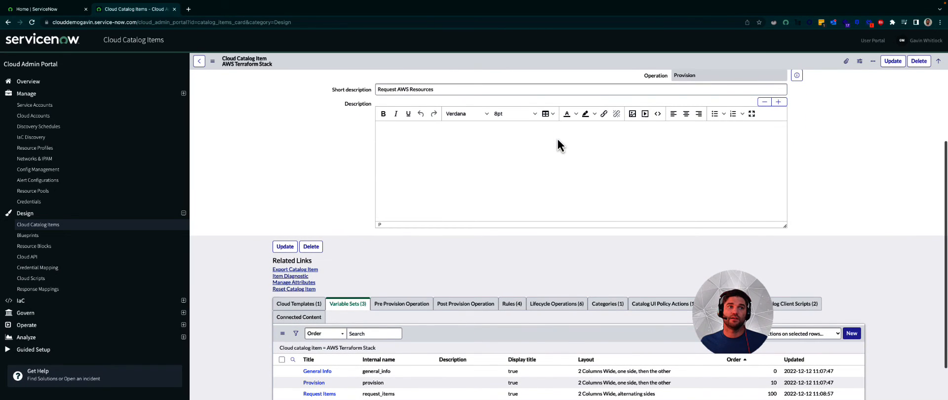
left_click(299, 316)
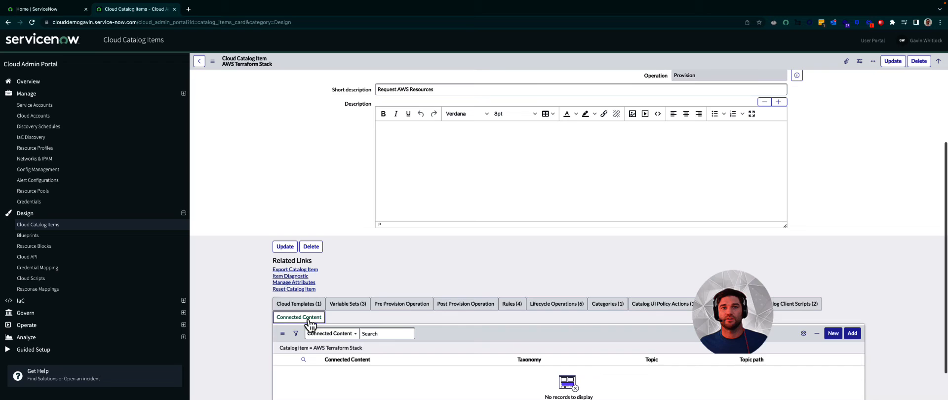
scroll("down", 3)
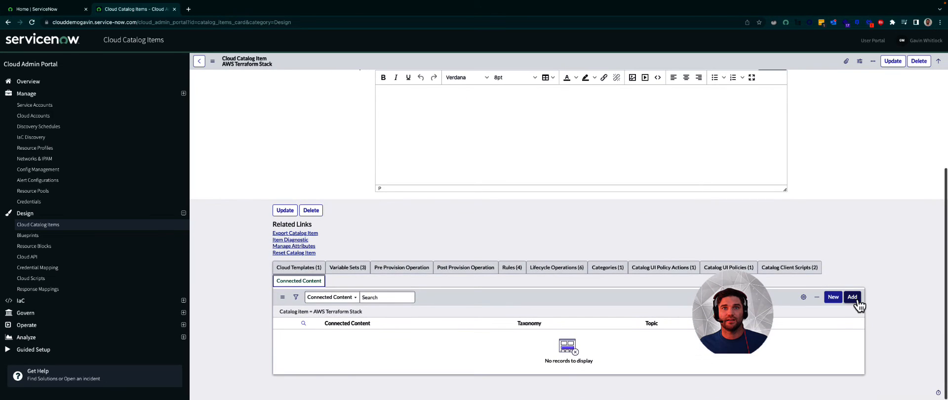
left_click(852, 296)
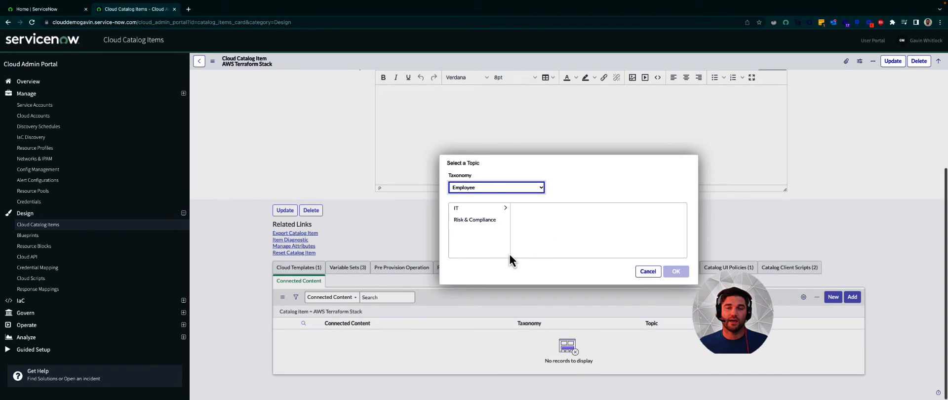
left_click(477, 208)
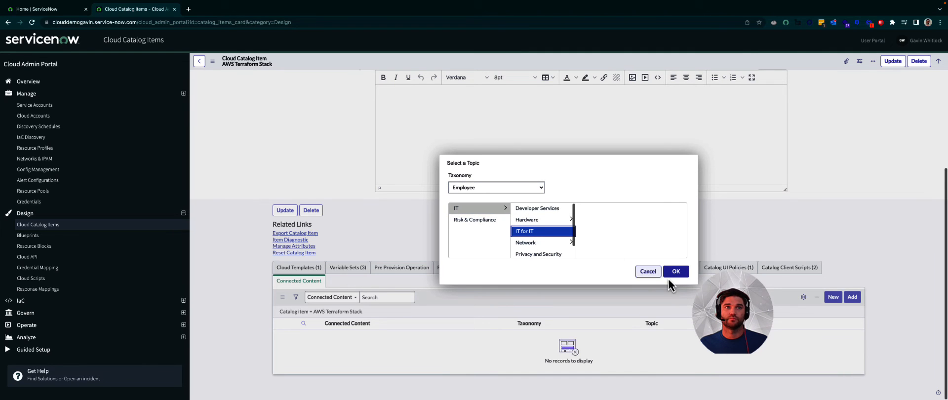
left_click(676, 271)
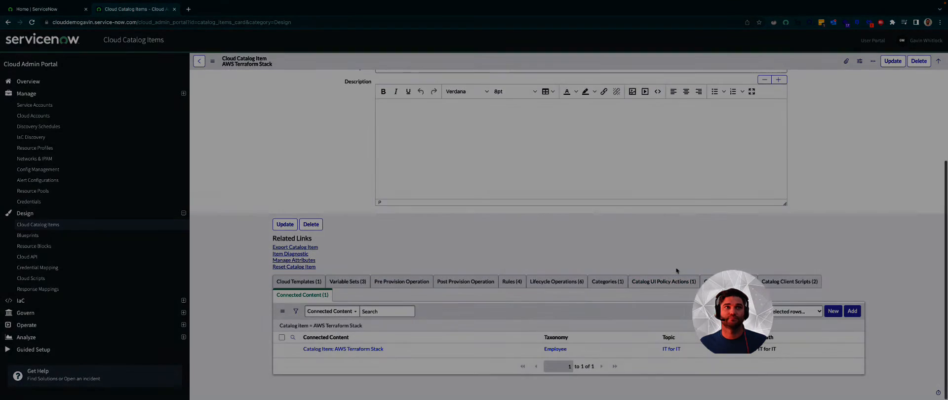
left_click(46, 9)
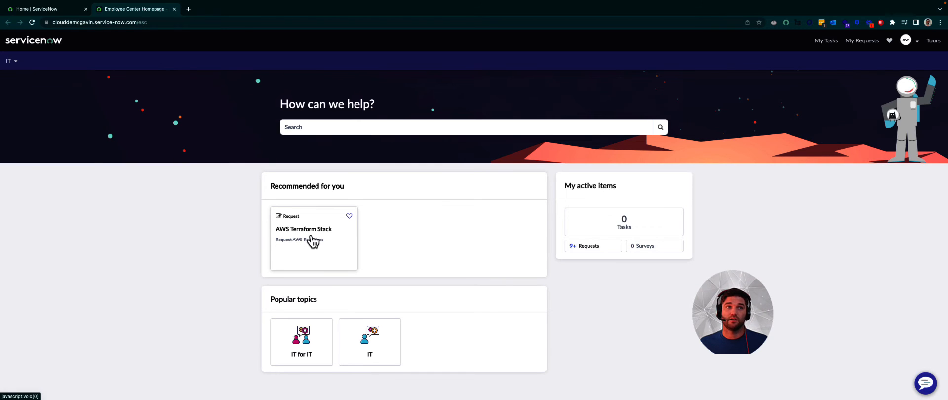
- Open the AWS Terraform Stack request, choose IronMail-SD-01 and Email, and add a request row
left_click(304, 228)
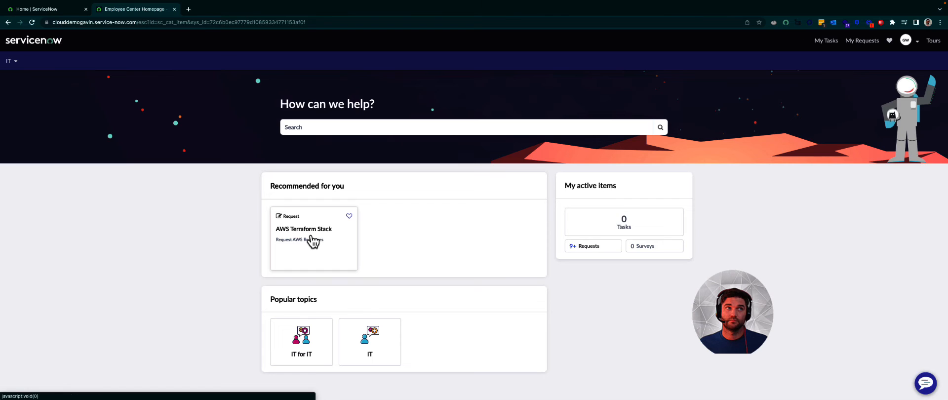
left_click(303, 228)
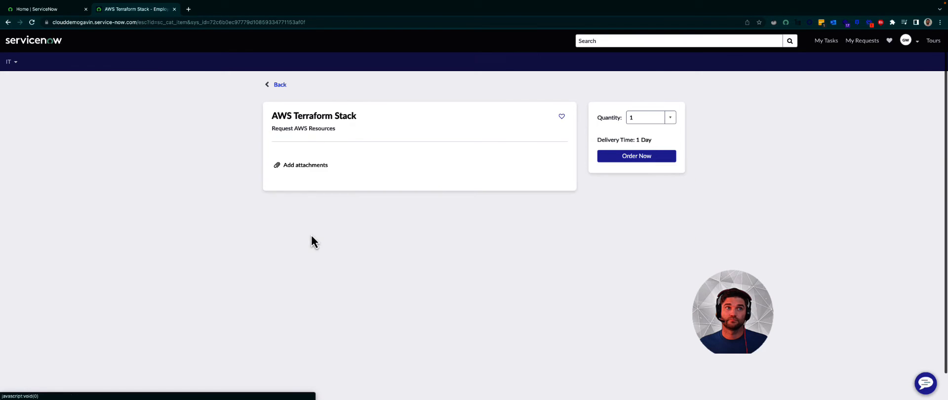
left_click(408, 230)
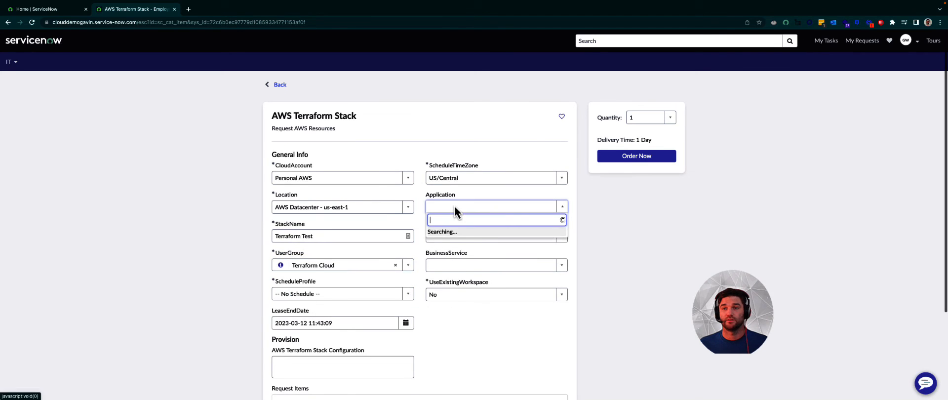
type("Iron")
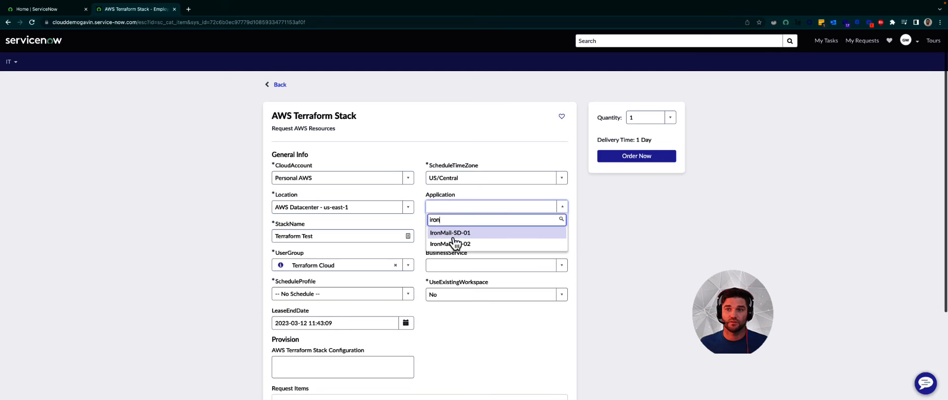
left_click(449, 232)
type("emai")
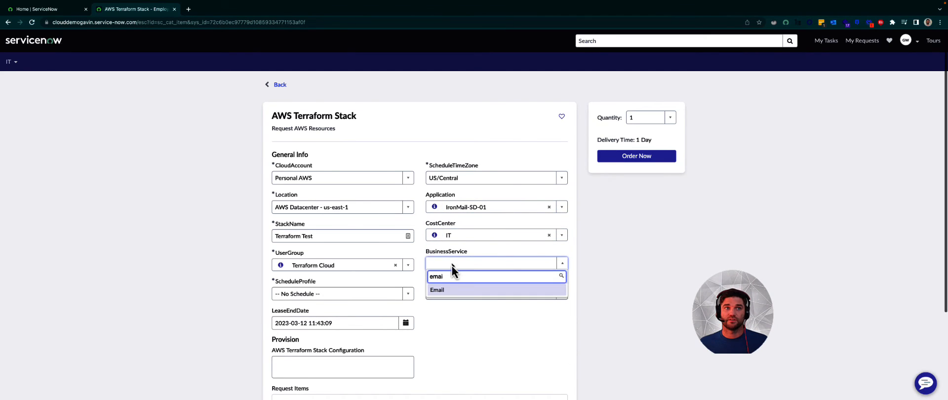
left_click(437, 289)
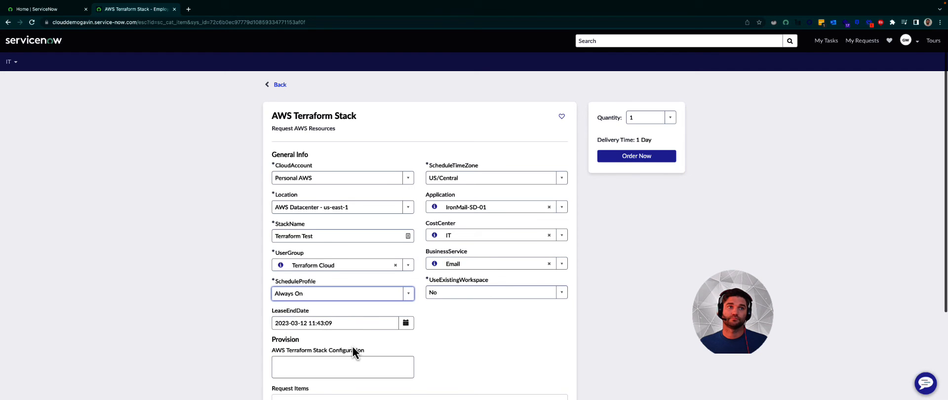
scroll("down", 3)
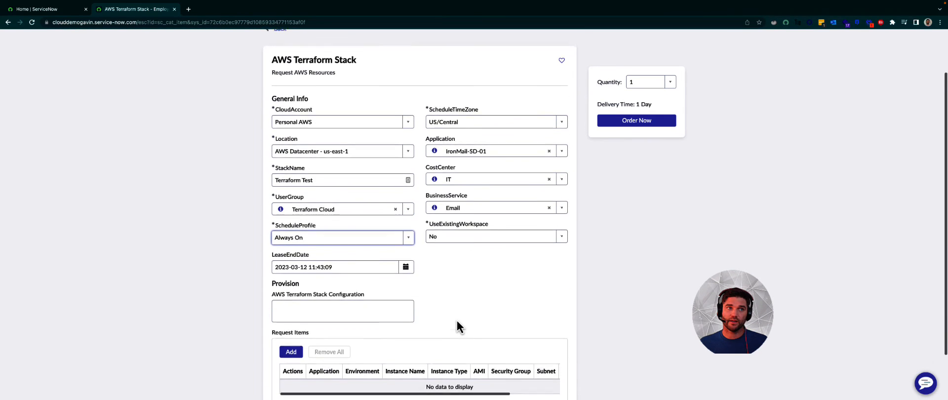
left_click(291, 352)
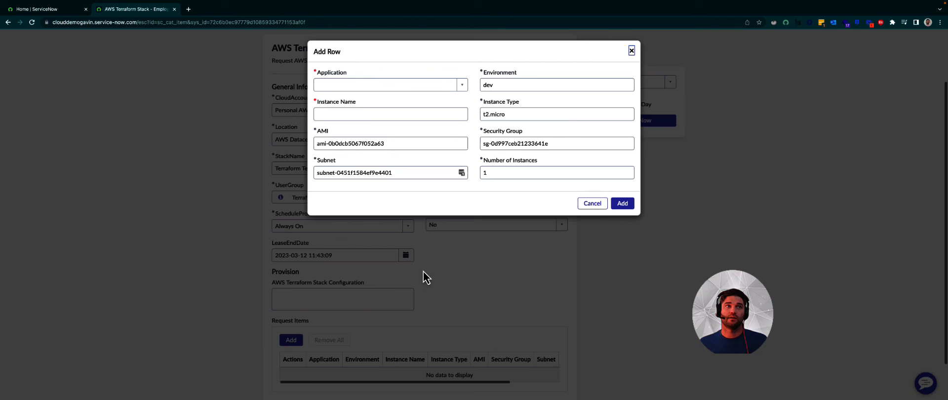
- Add a request row with application email, instance name 'email', and 2 instances
left_click(390, 84)
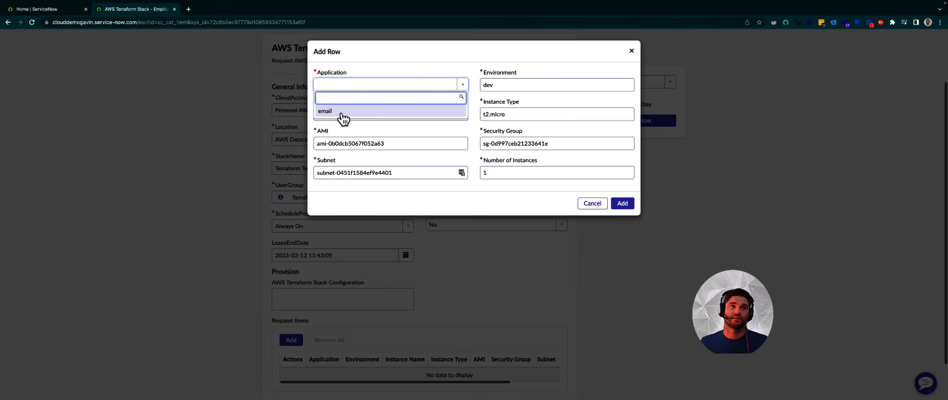
left_click(326, 110)
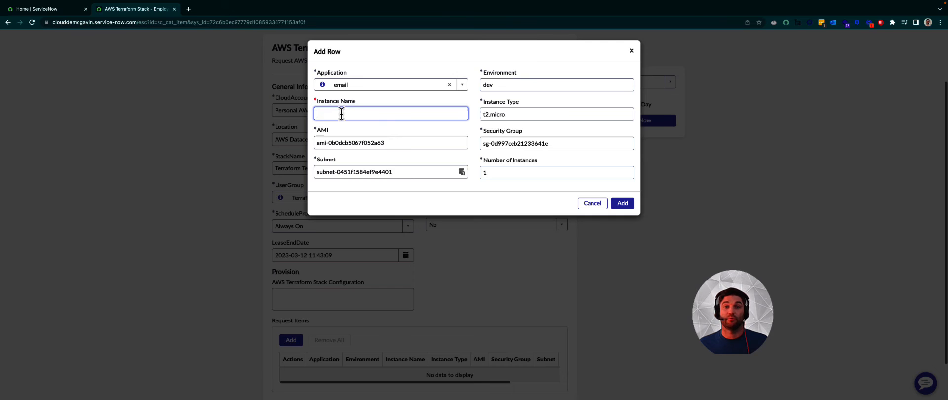
type("email")
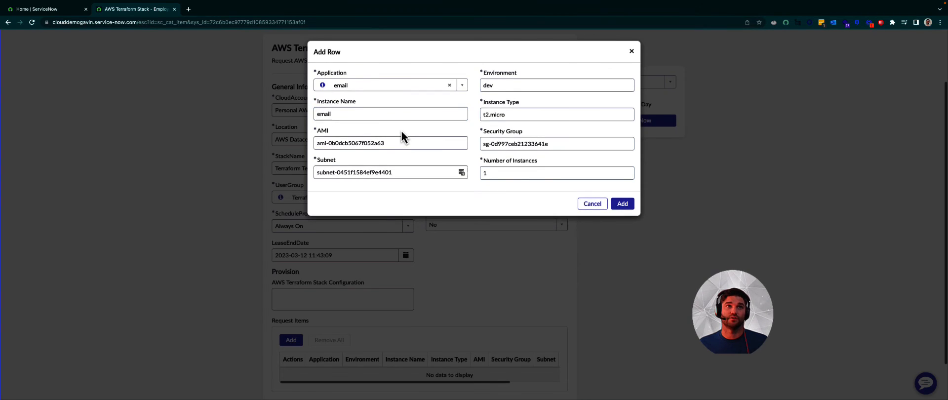
left_click(556, 172)
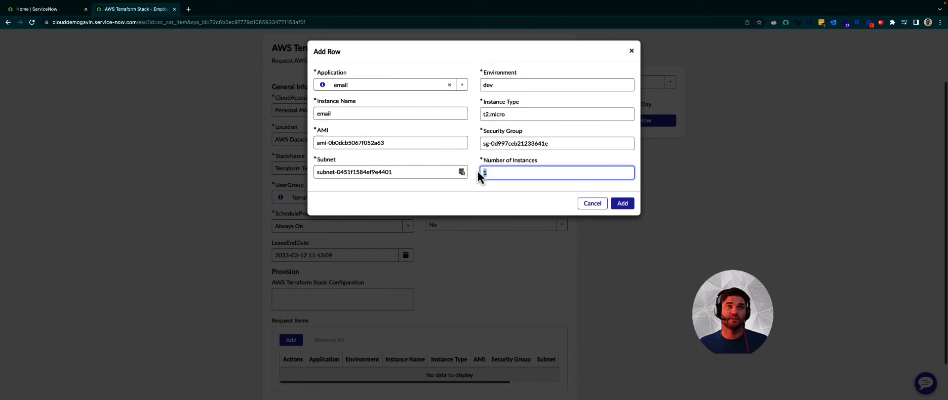
type("2")
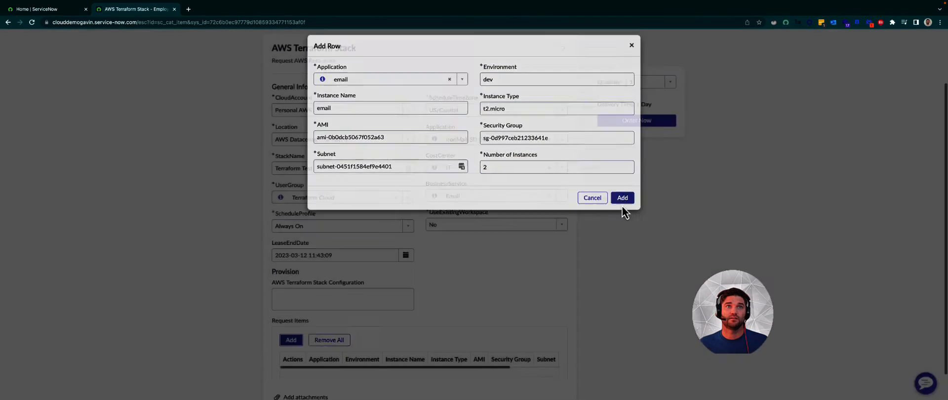
left_click(622, 197)
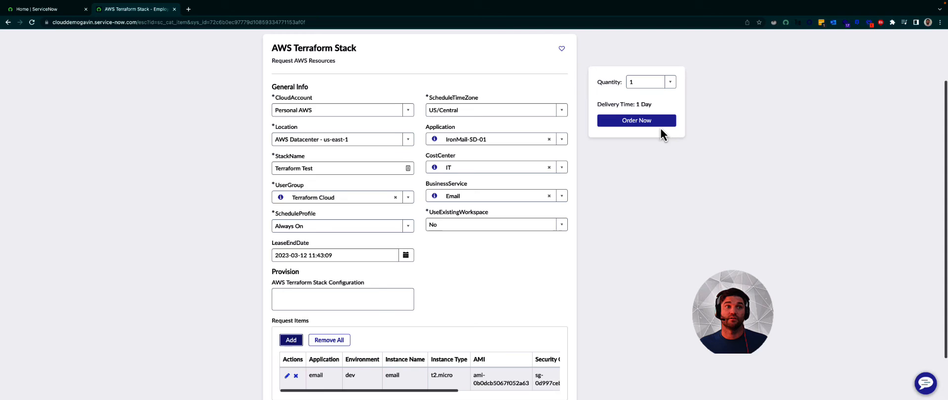
- Order and check out the stack, then refresh Request Summary to confirm all stages completed
left_click(636, 120)
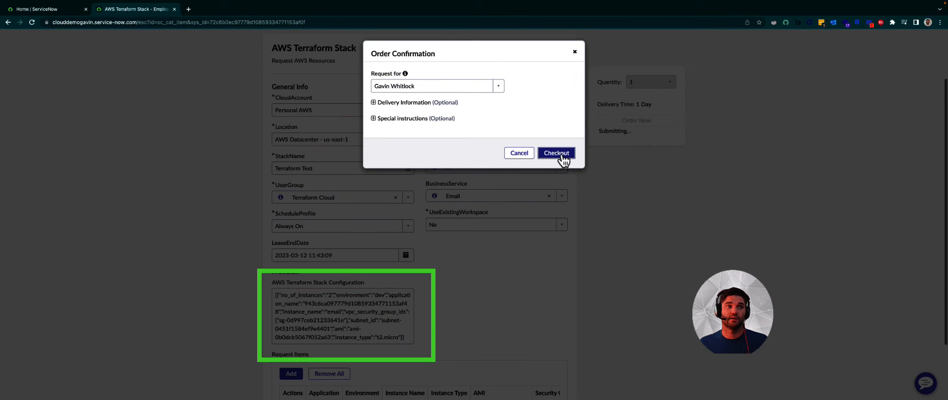
left_click(555, 153)
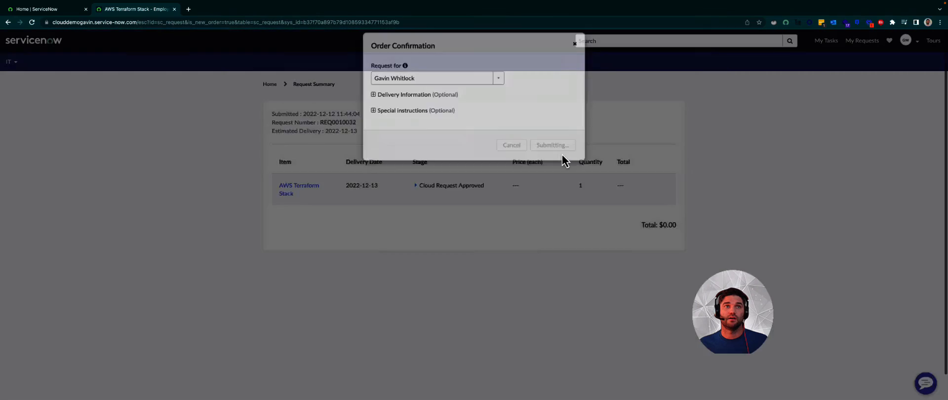
left_click(551, 146)
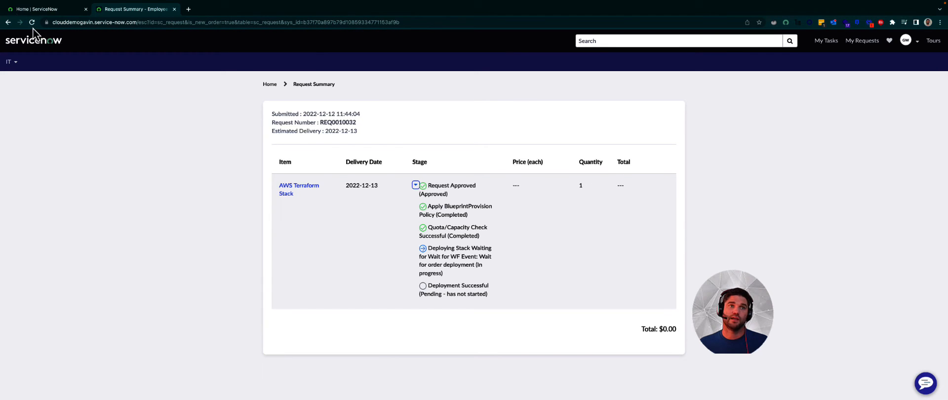
left_click(415, 185)
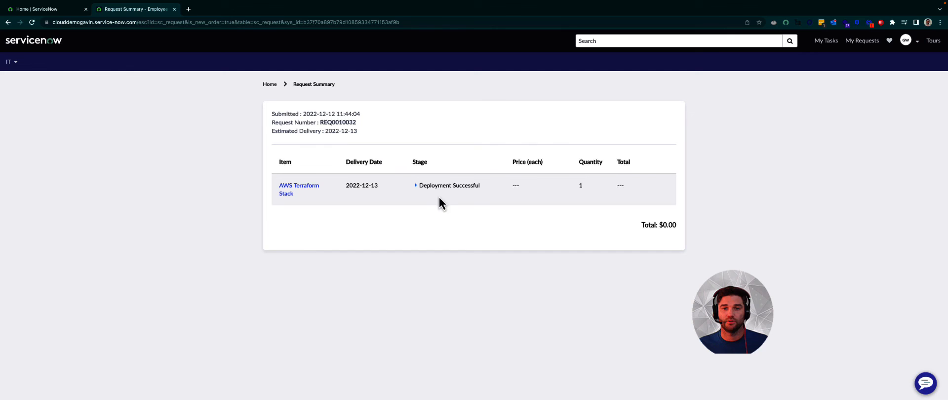
left_click(416, 185)
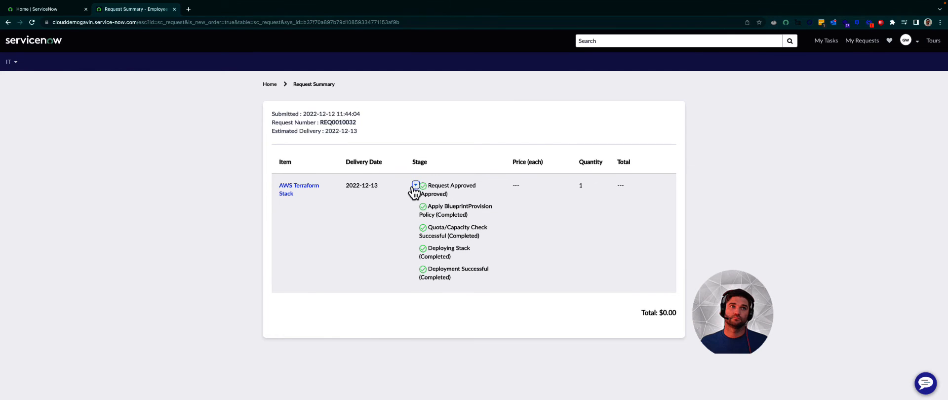
left_click(227, 9)
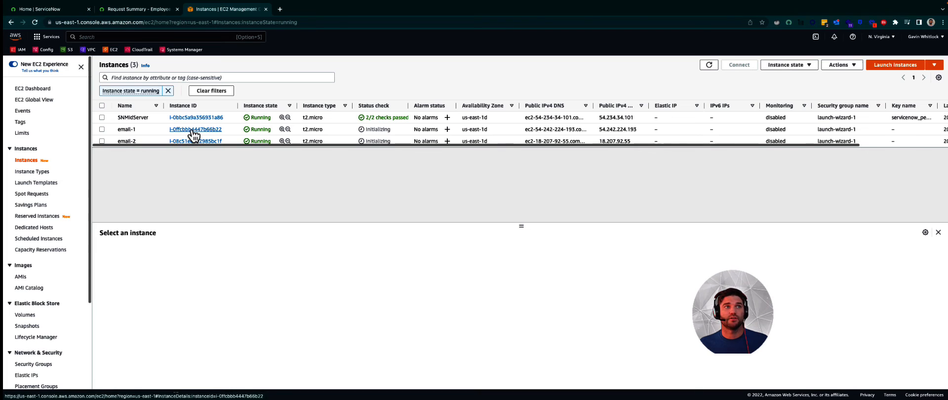
- Inspect email-1's details and its tags: application id, env dev, Name email-1
left_click(195, 128)
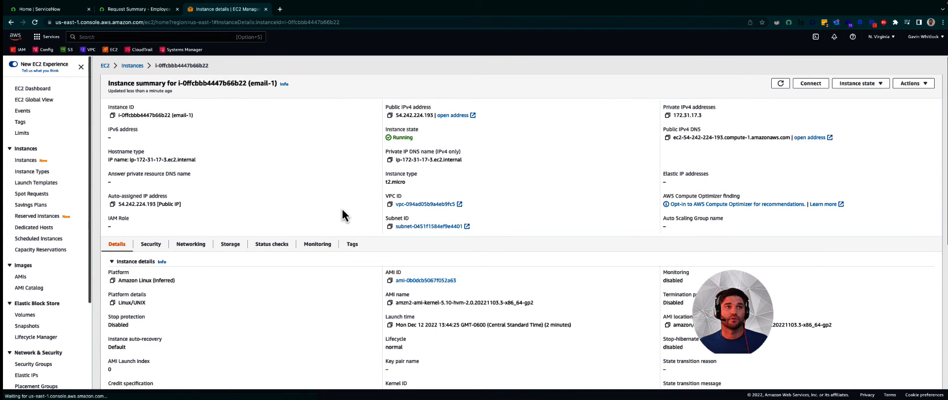
left_click(352, 243)
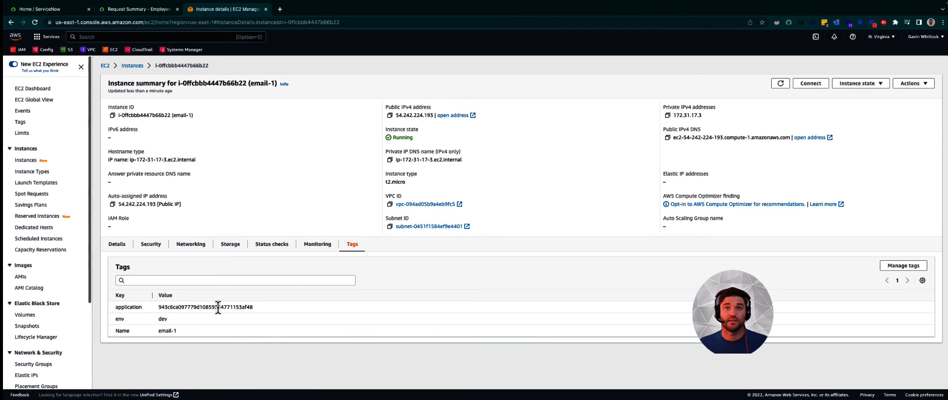
mouse_move(246, 341)
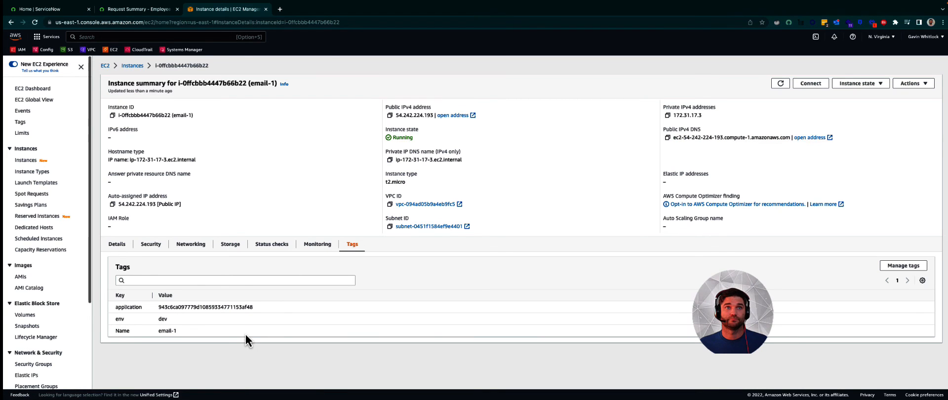
left_click(46, 9)
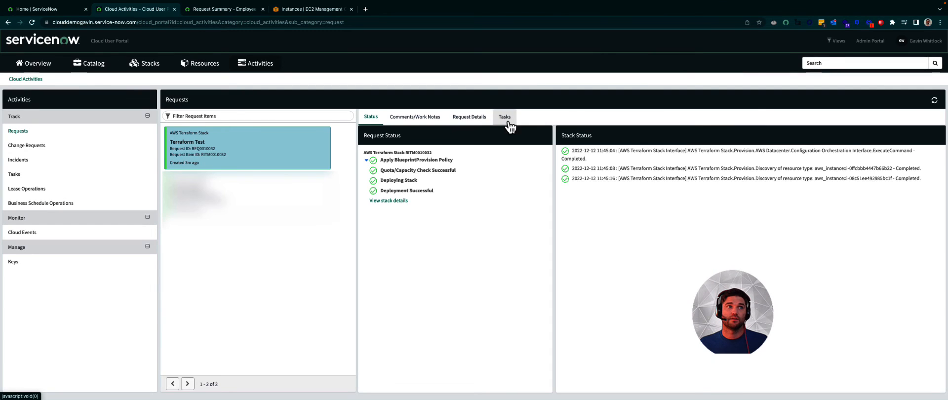
mouse_move(260, 156)
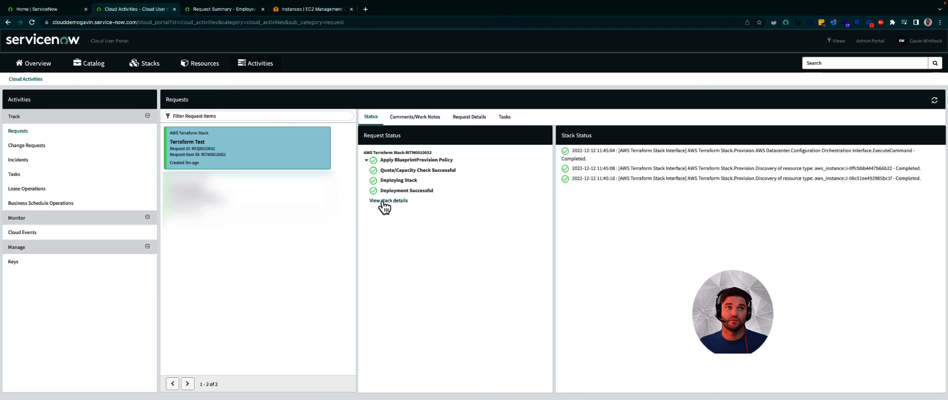
- View the Terraform Test stack details from its Cloud Activities request
left_click(388, 200)
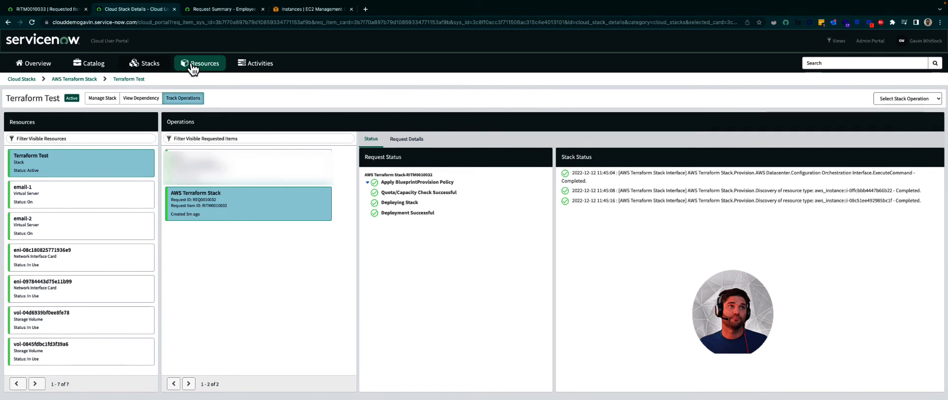
- Run the Stop operation on the email-1 virtual machine from its resource details page
left_click(199, 63)
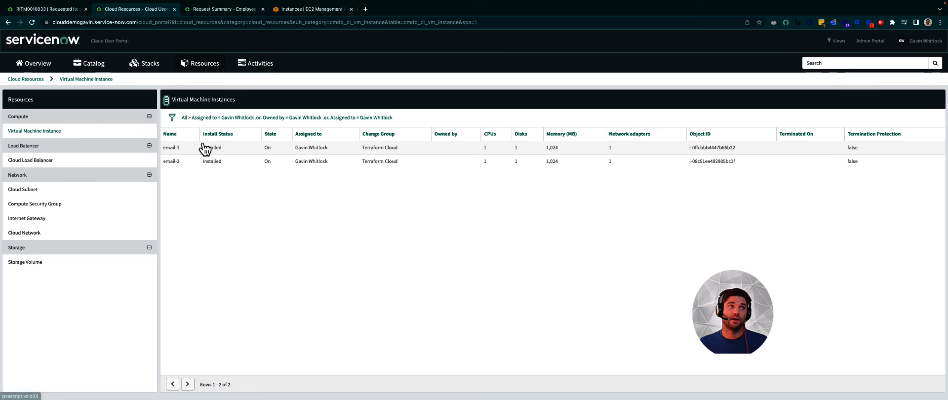
left_click(172, 148)
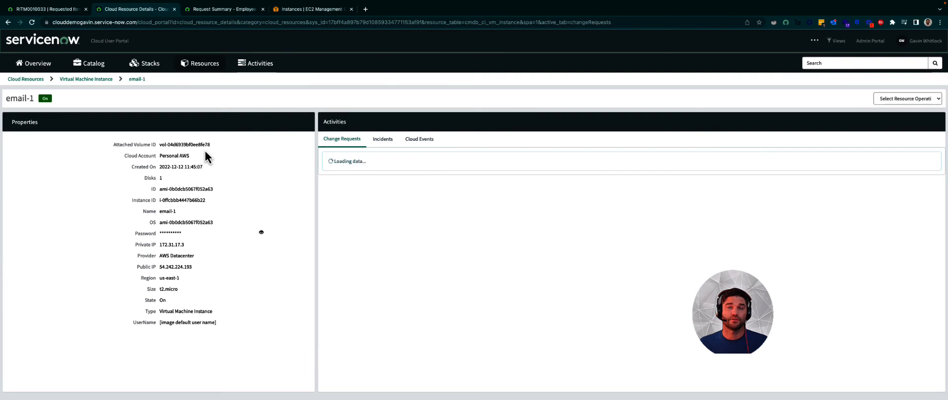
left_click(907, 99)
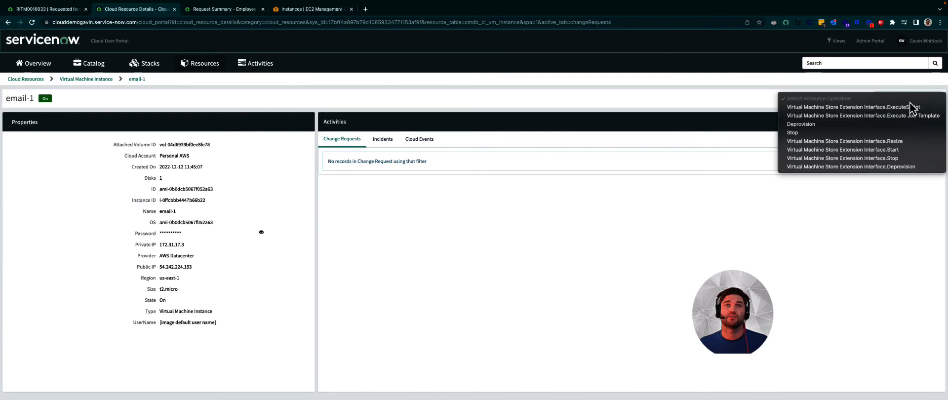
left_click(907, 98)
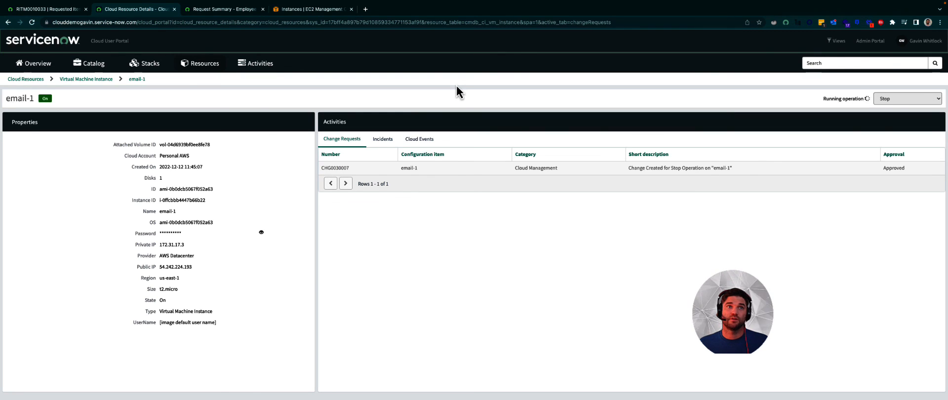
mouse_move(302, 26)
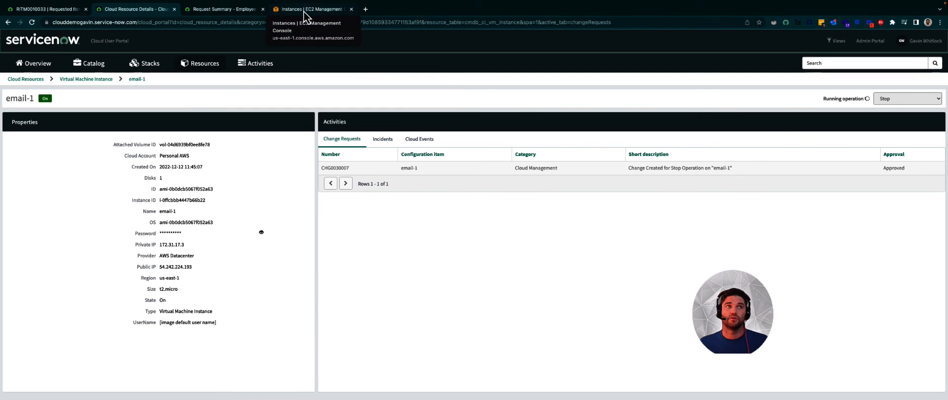
left_click(312, 8)
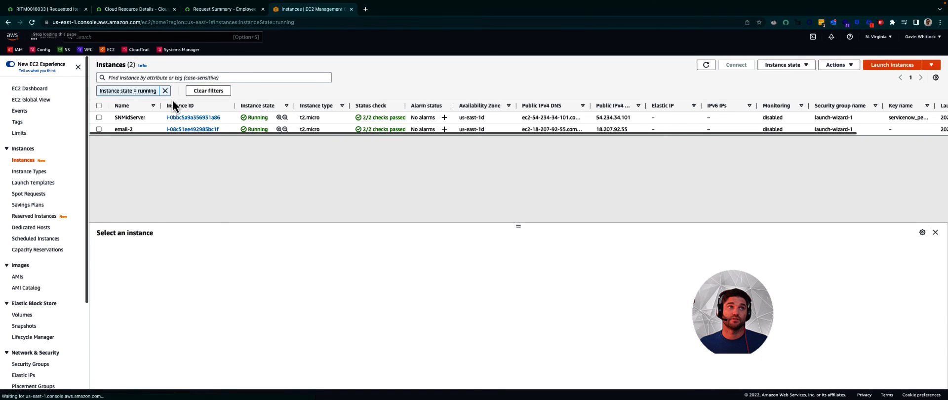
- Remove the 'Instance state = running' filter and inspect email-1, now listed as Stopping
left_click(165, 91)
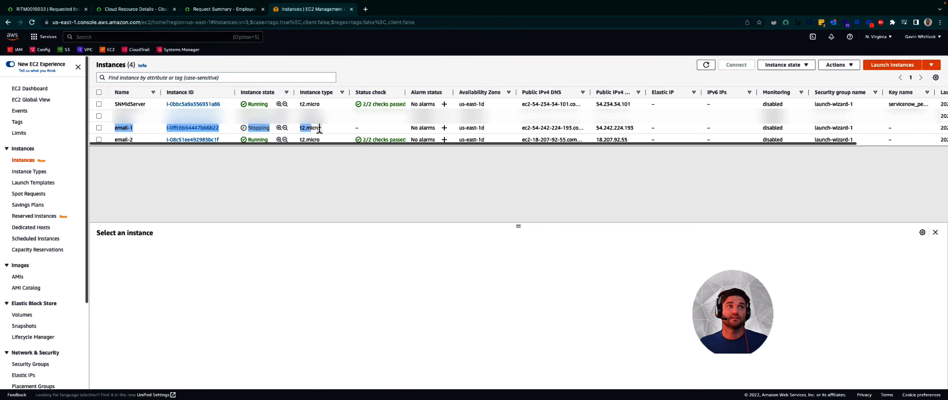
left_click(99, 127)
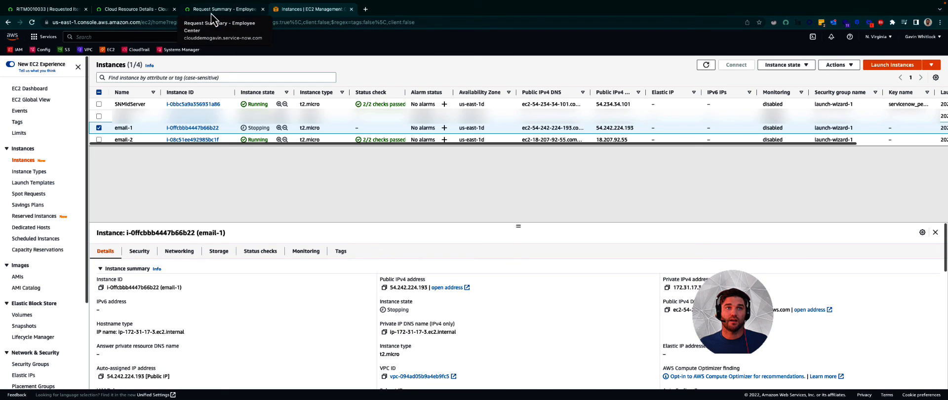
left_click(133, 9)
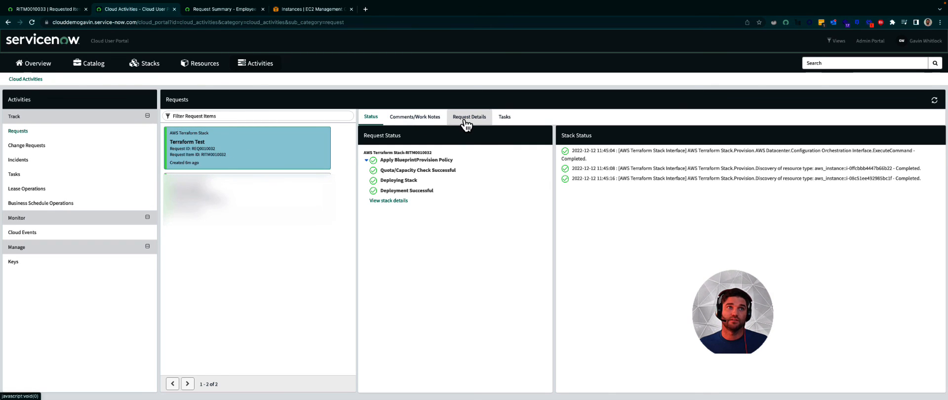
- Choose Deprovision on the Terraform Test stack's Manage Stack page and confirm it
left_click(388, 199)
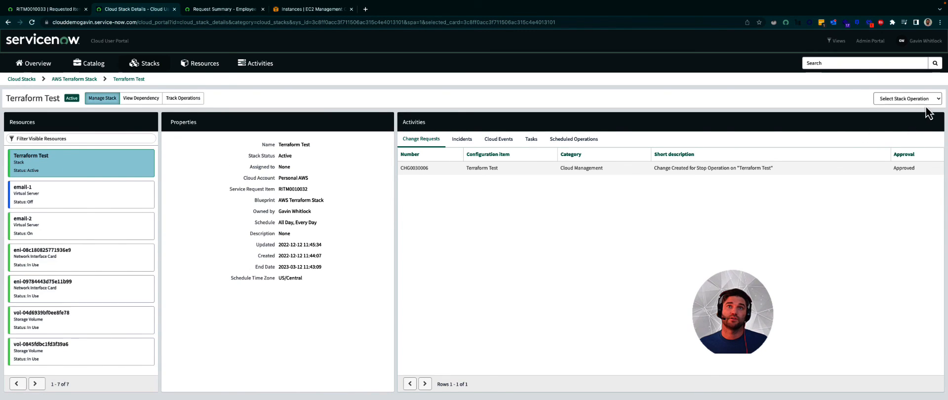
left_click(906, 98)
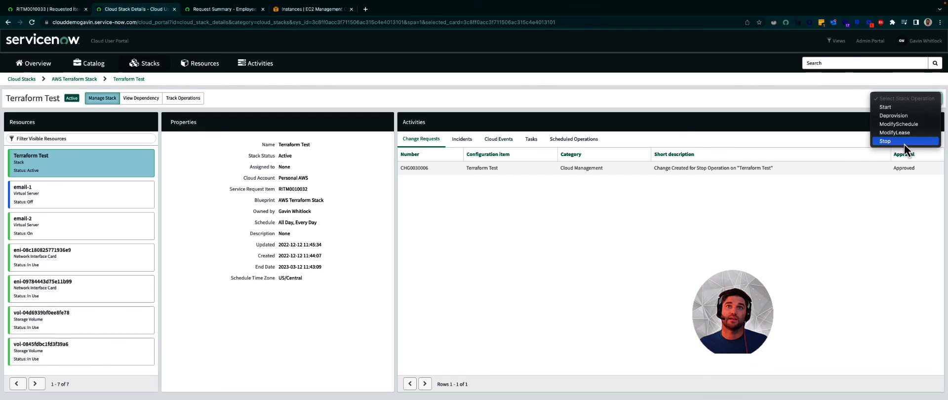
left_click(894, 116)
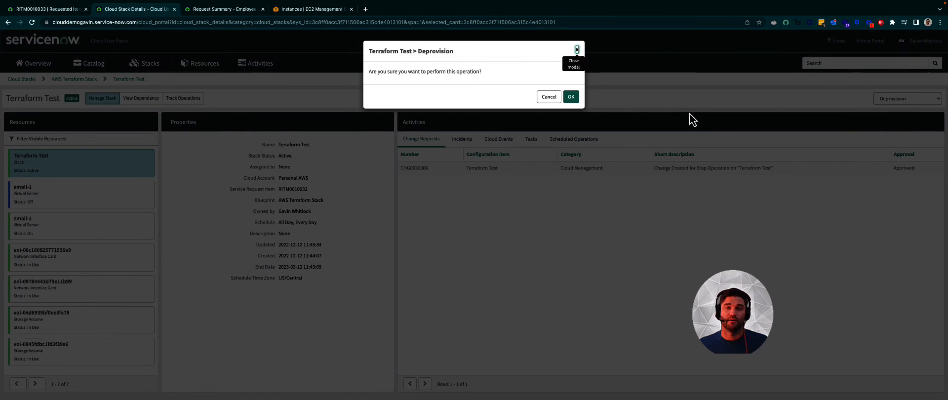
left_click(569, 97)
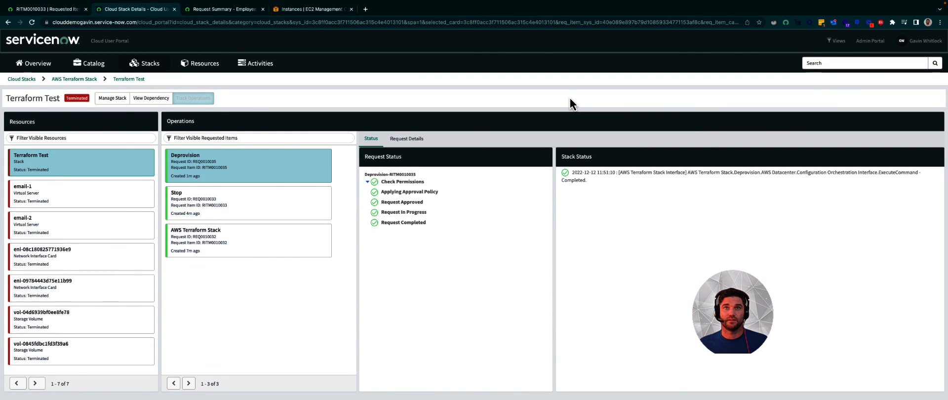
left_click(311, 9)
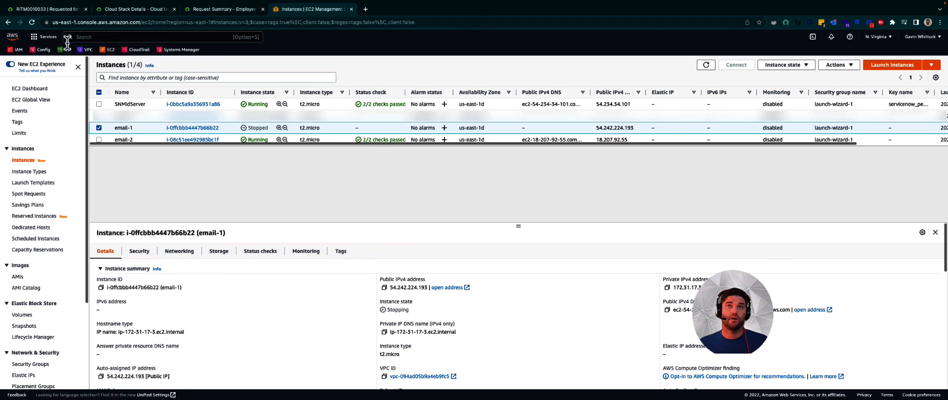